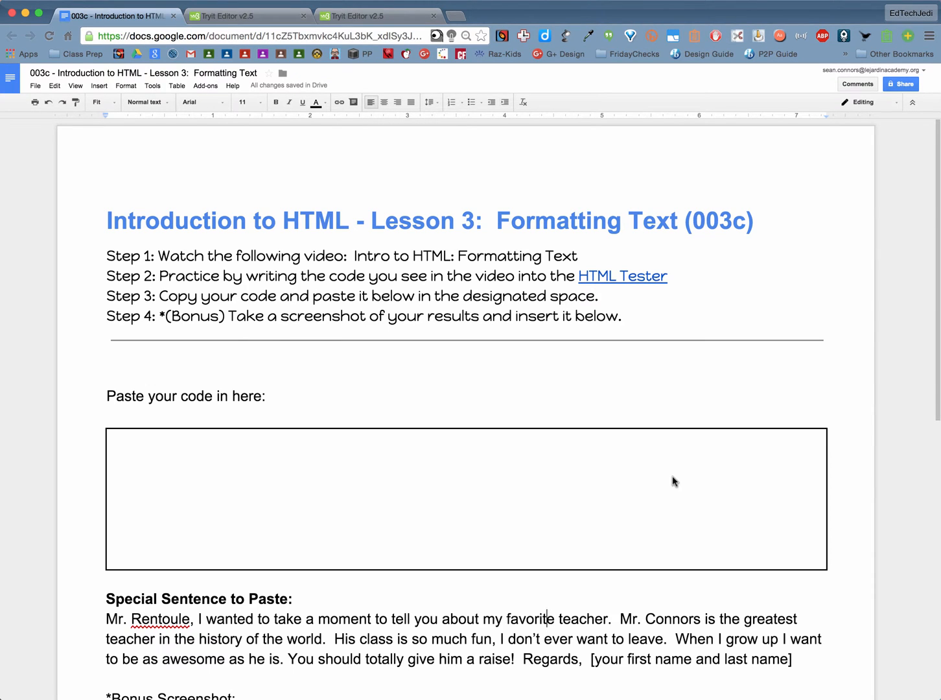
mouse_move(493, 203)
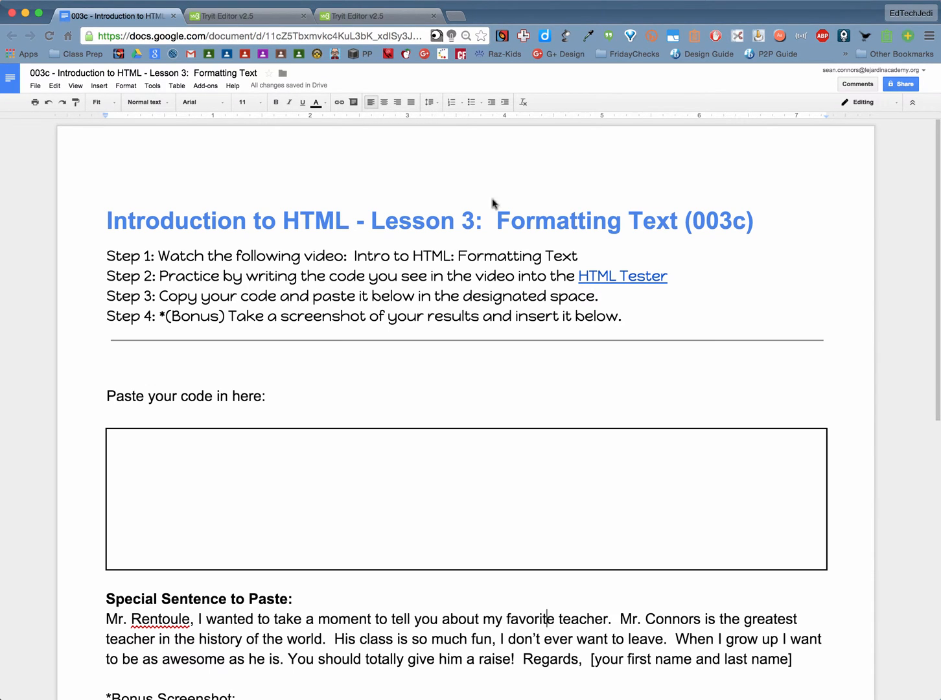
mouse_move(478, 238)
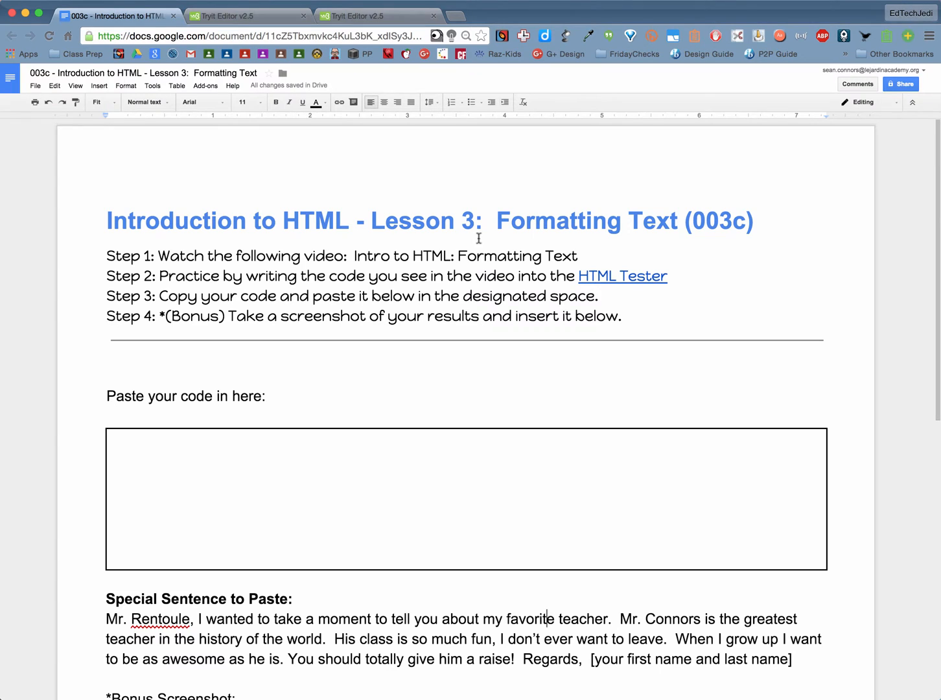
mouse_move(679, 222)
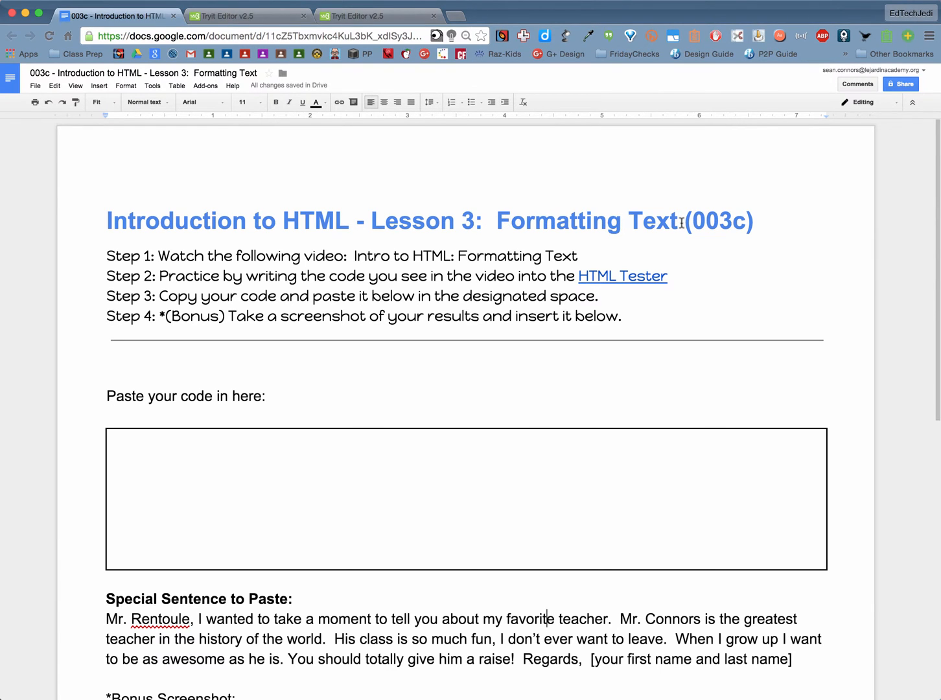
Step: Select the word 'video' and the 'Intro to HTML' phrase for formatting
scroll(up, 3)
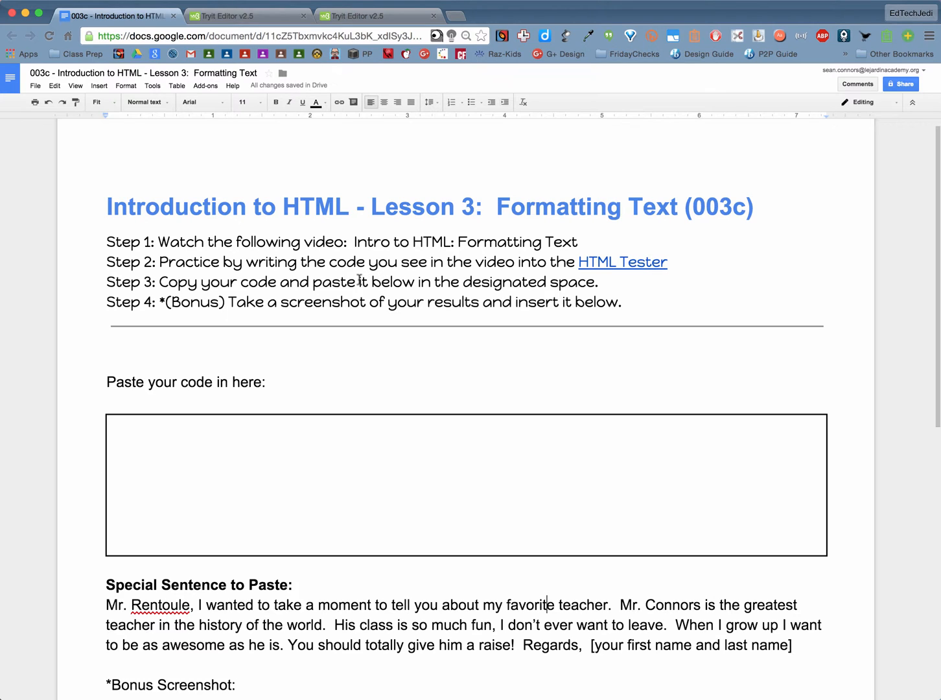
mouse_move(303, 242)
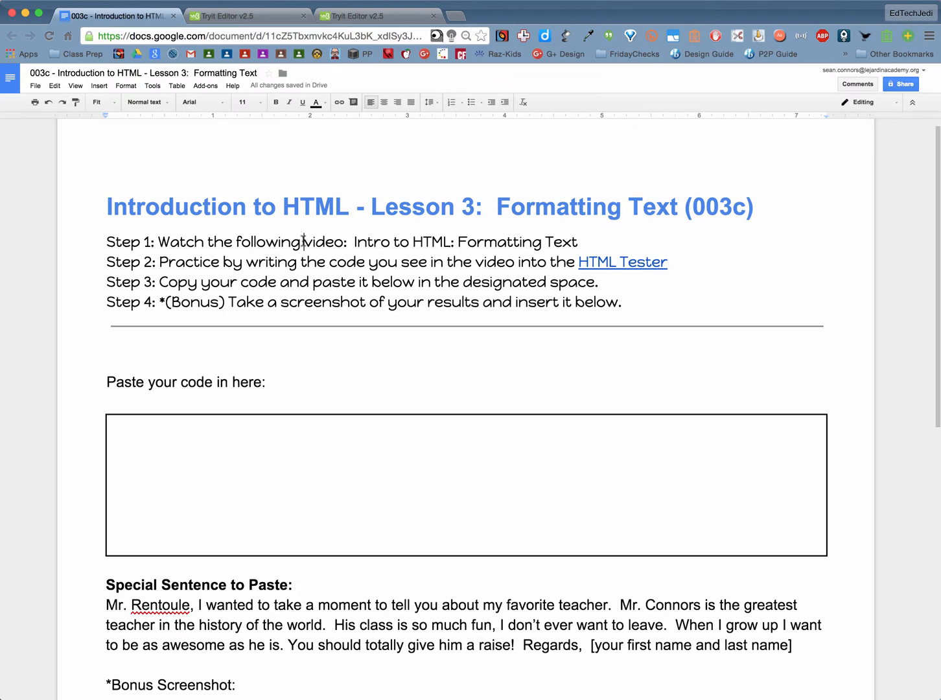
double_click(323, 242)
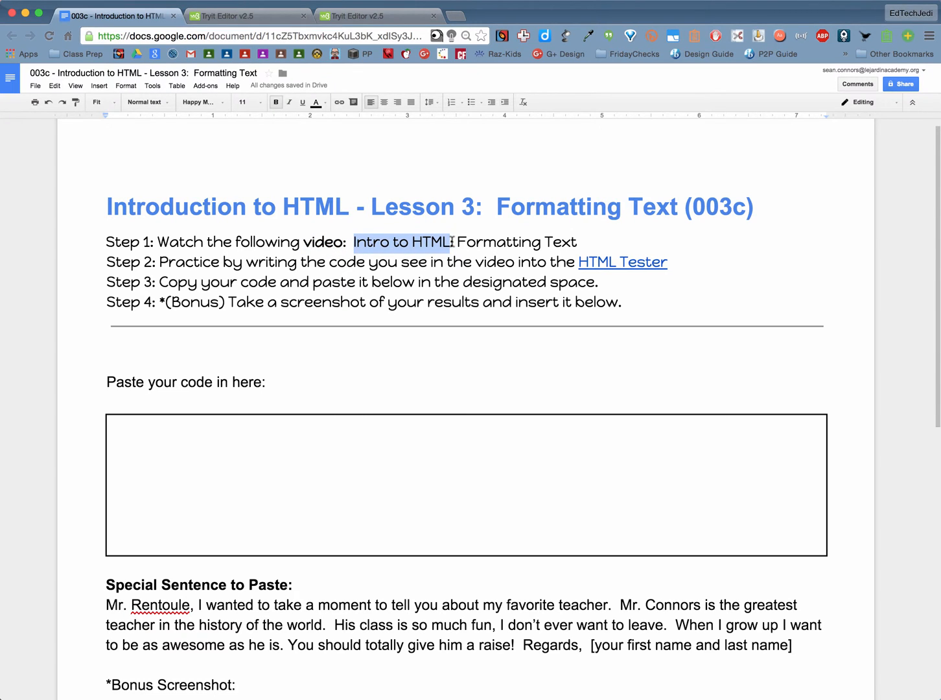
click(289, 103)
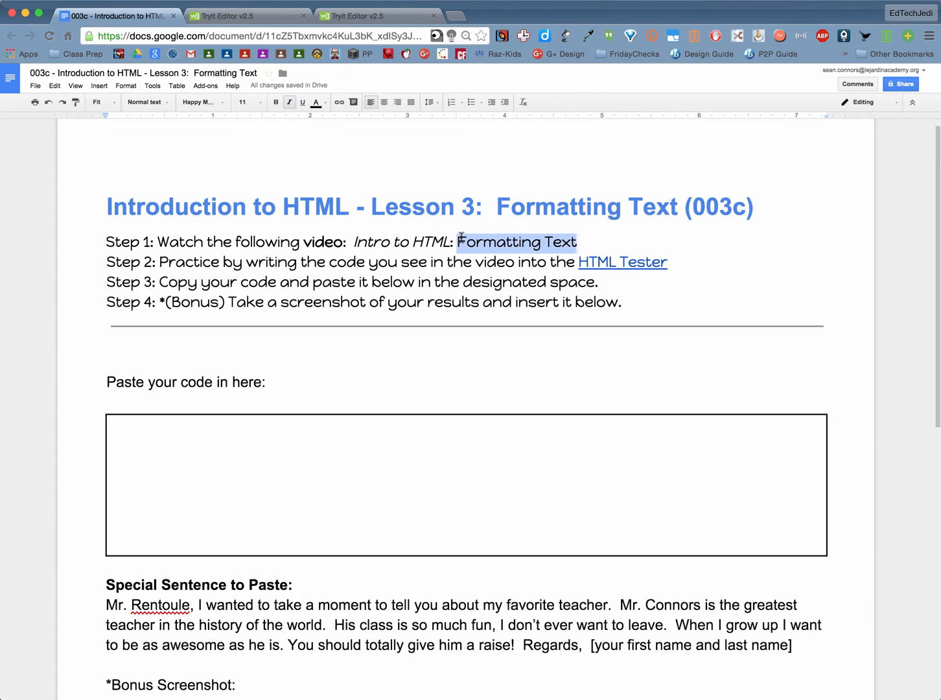
click(302, 101)
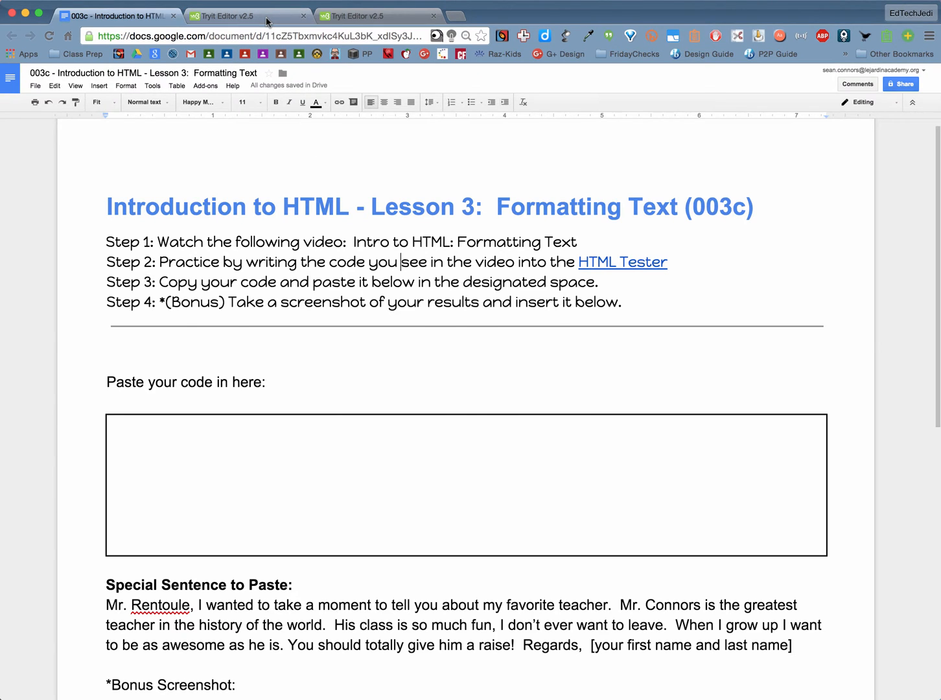
Step: Switch to the formatting-tag examples, select the paragraph code lines, then deselect
click(222, 15)
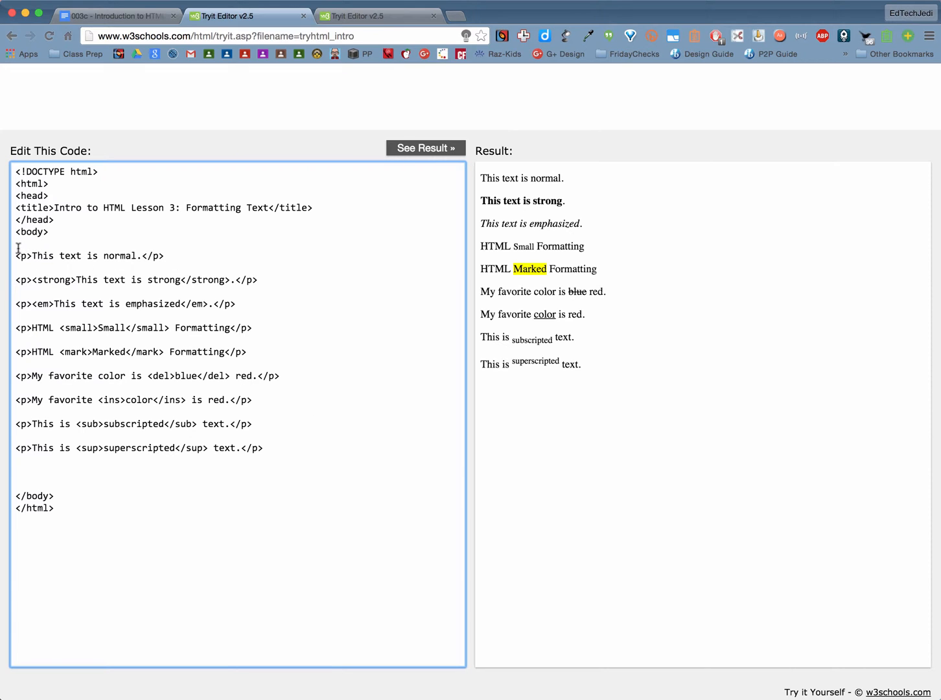
triple_click(87, 255)
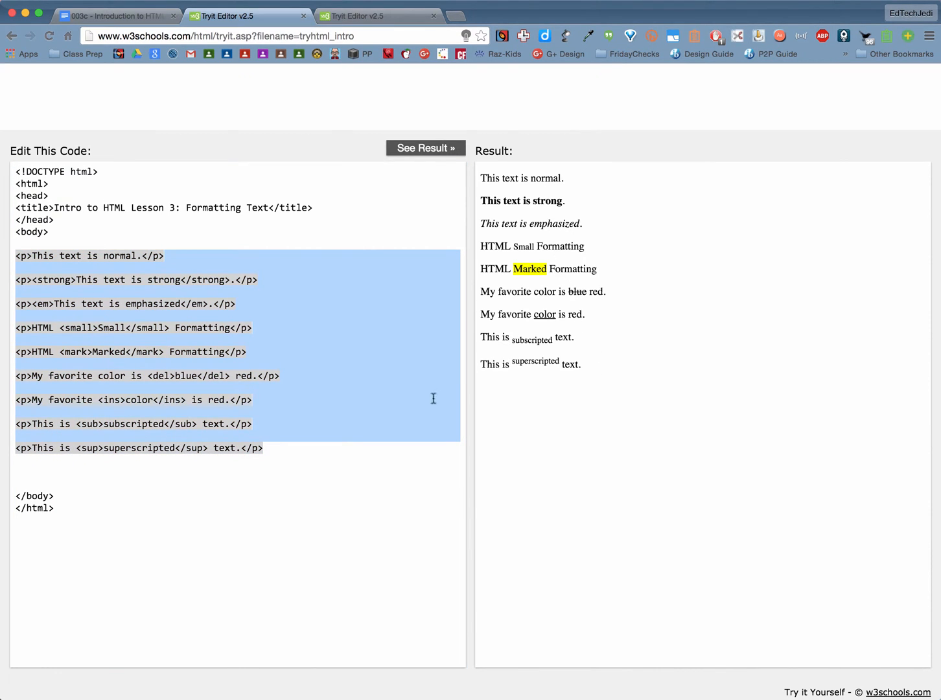
click(56, 509)
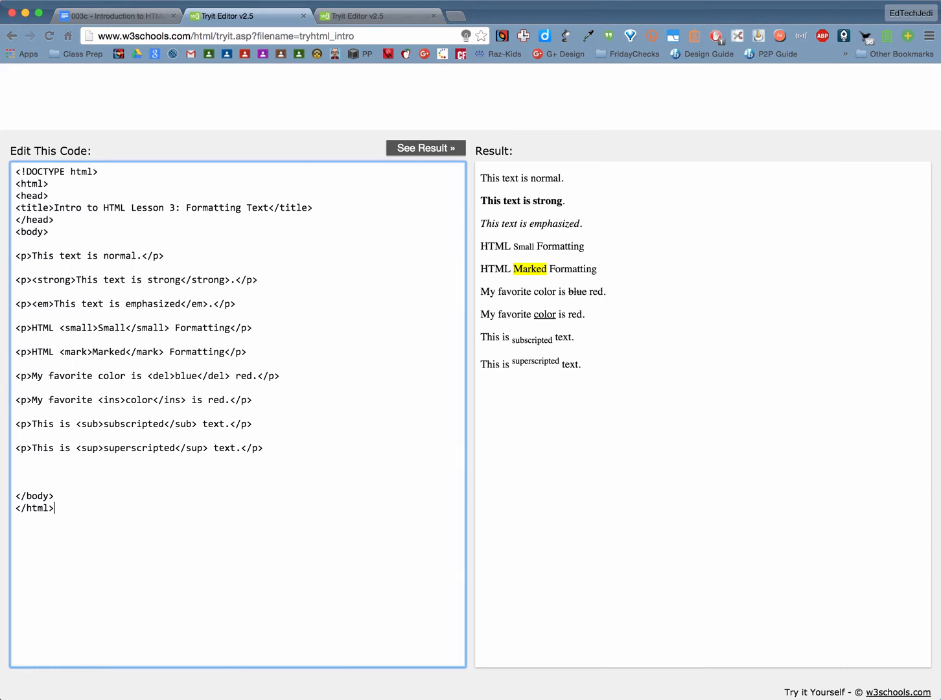
mouse_move(182, 257)
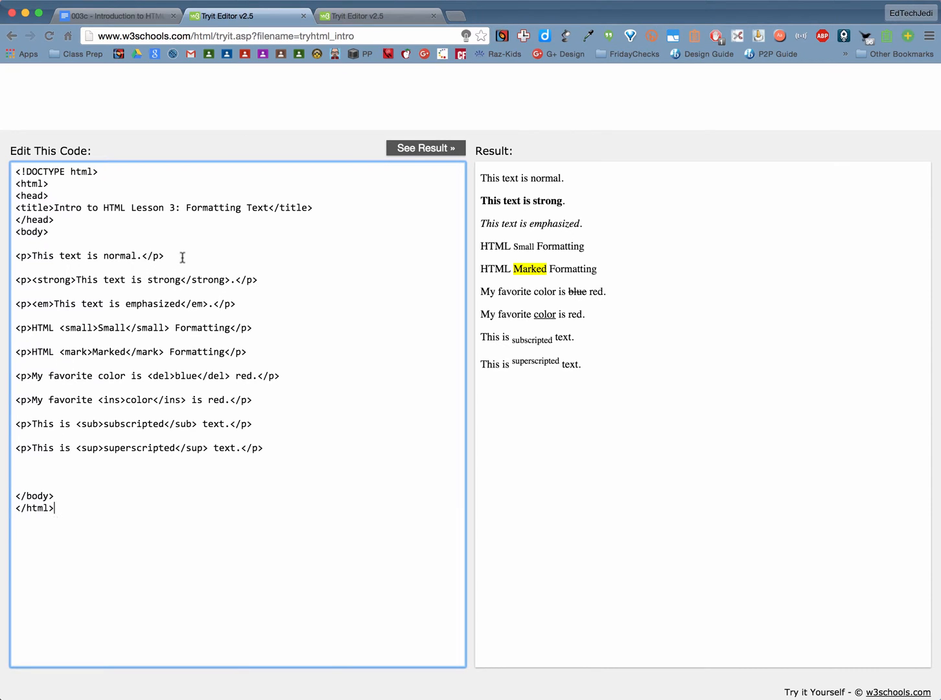
mouse_move(512, 172)
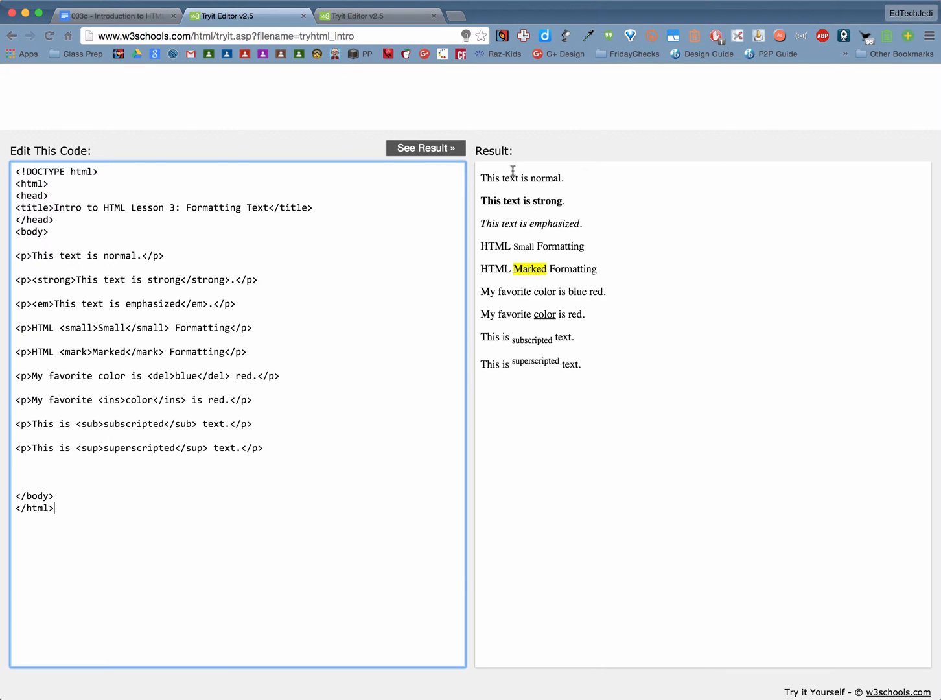
mouse_move(182, 254)
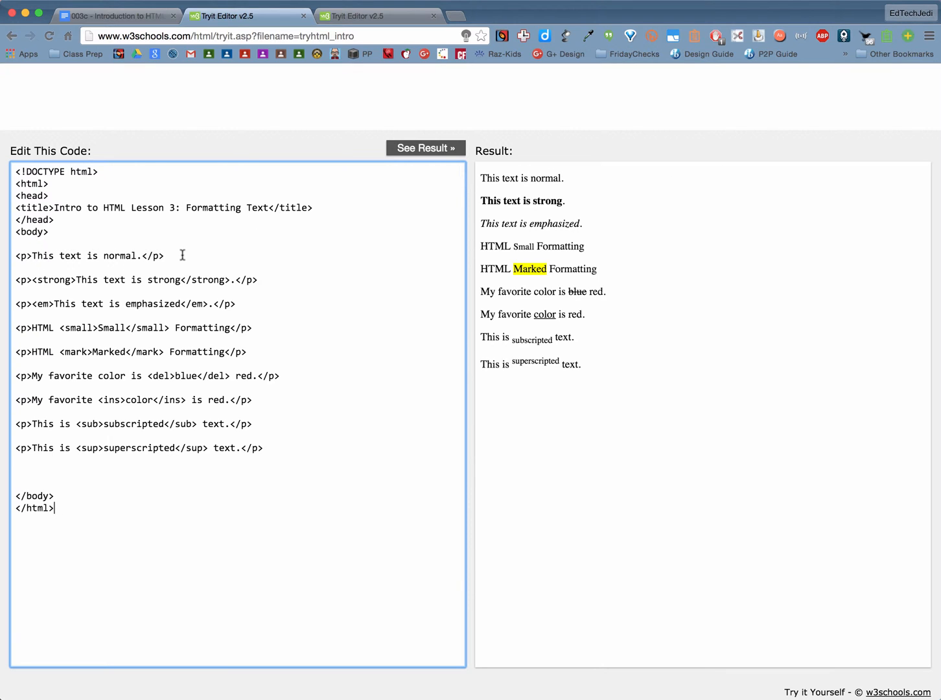
mouse_move(65, 280)
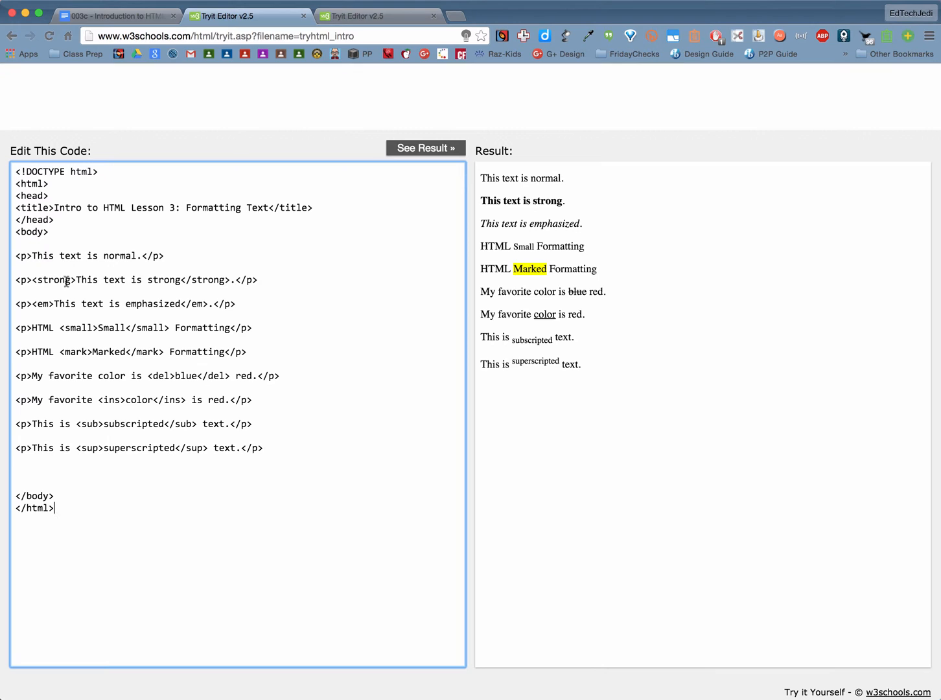
mouse_move(34, 280)
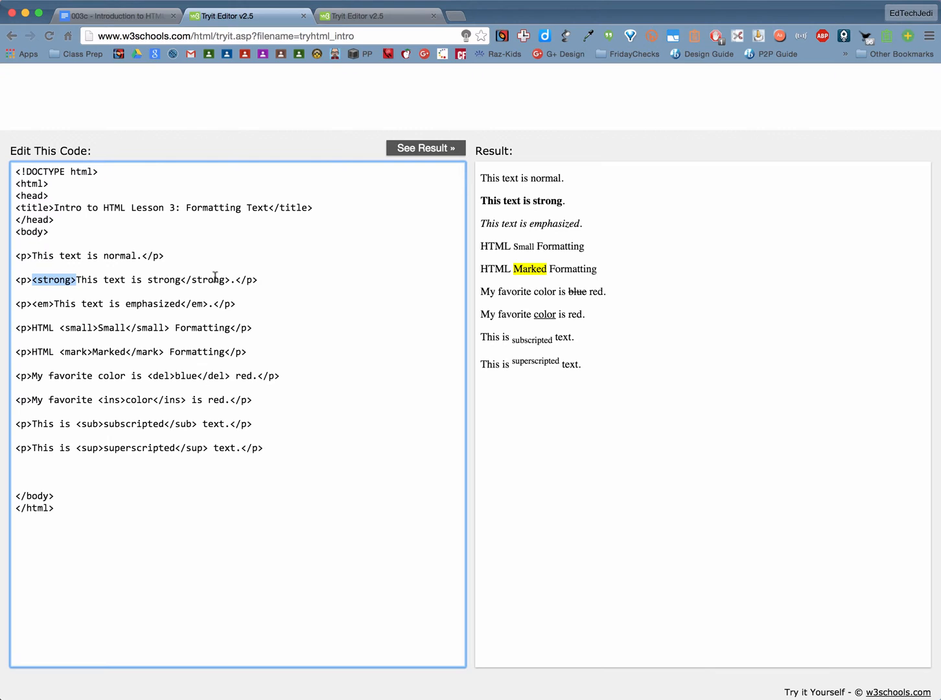
click(258, 280)
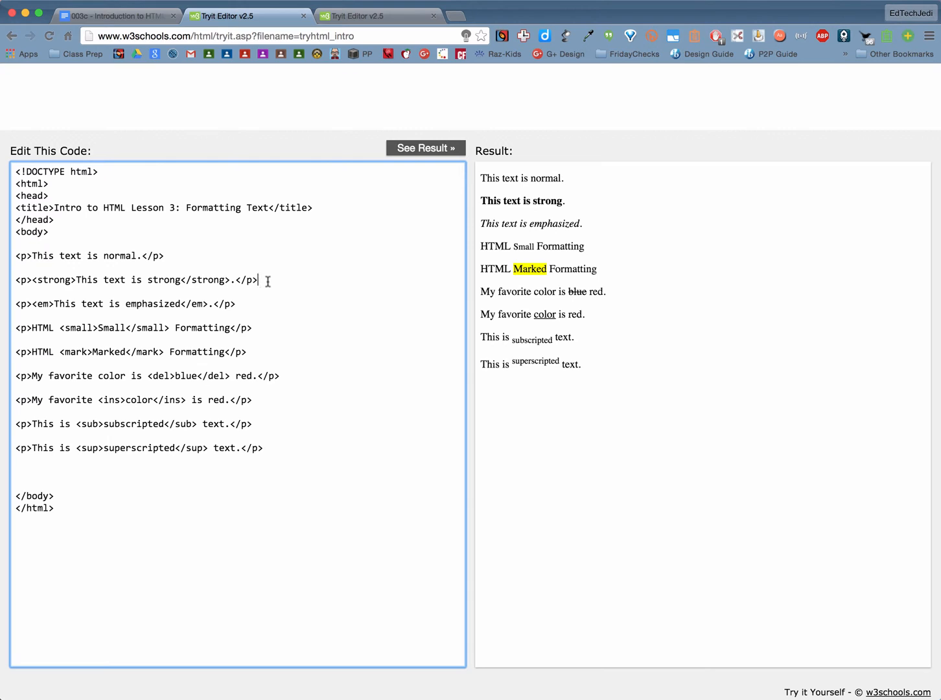
mouse_move(272, 292)
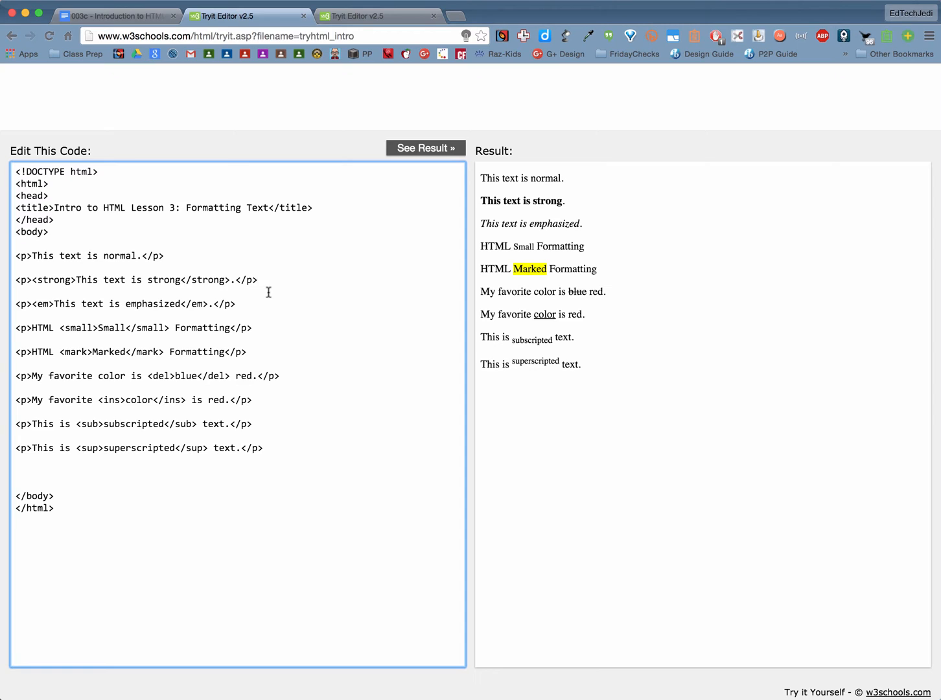
mouse_move(59, 280)
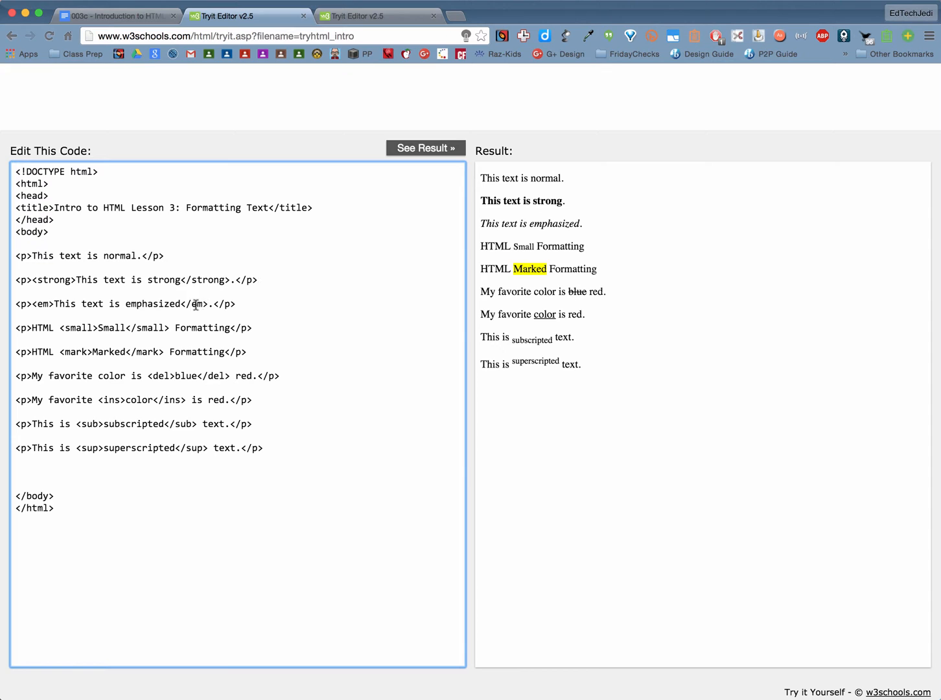
mouse_move(81, 310)
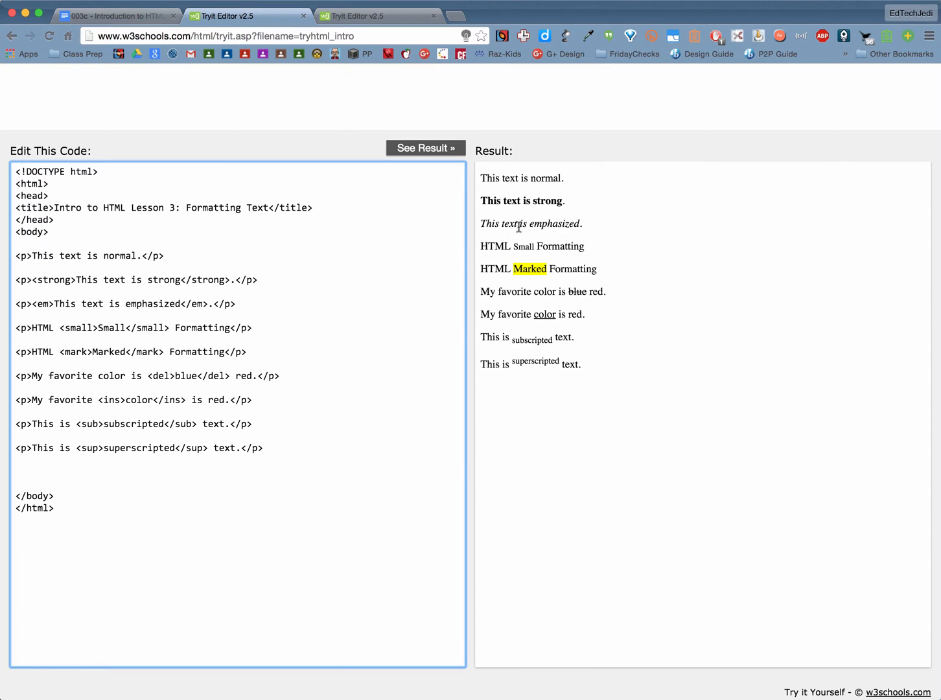
mouse_move(590, 236)
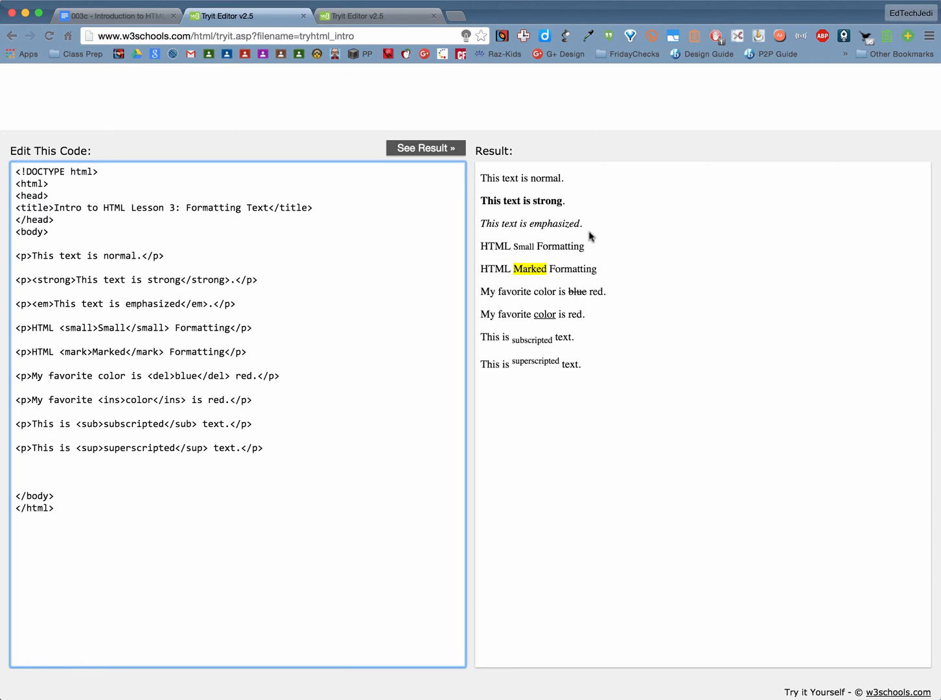
mouse_move(590, 237)
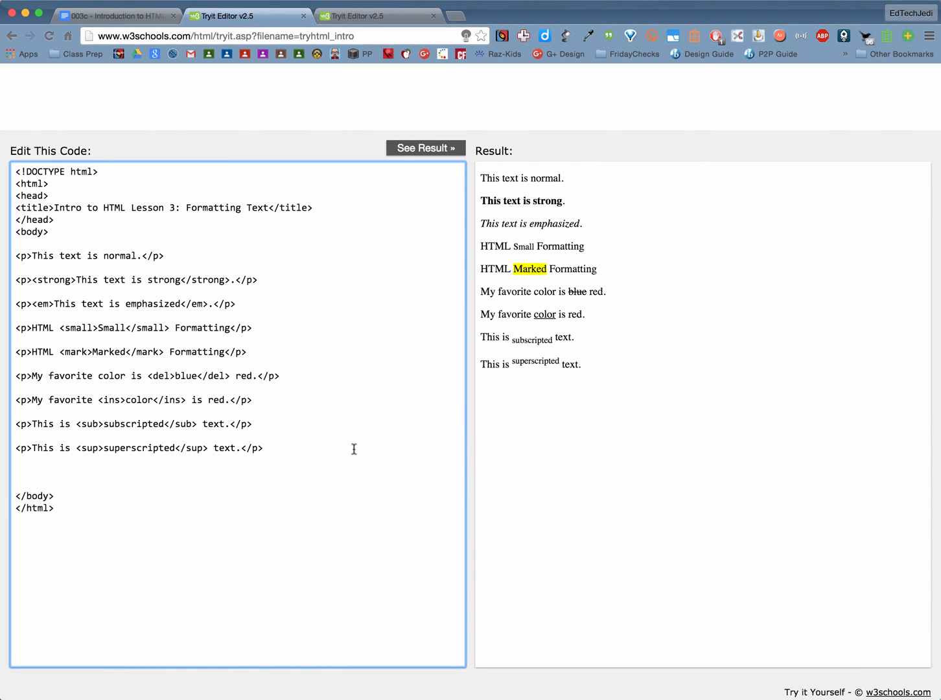
mouse_move(118, 325)
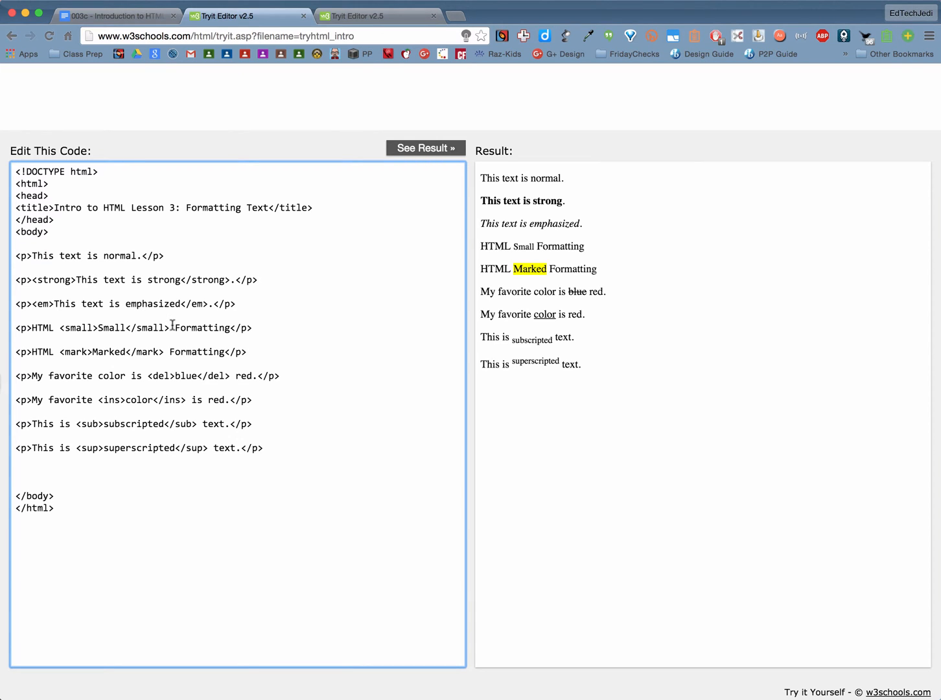
mouse_move(556, 246)
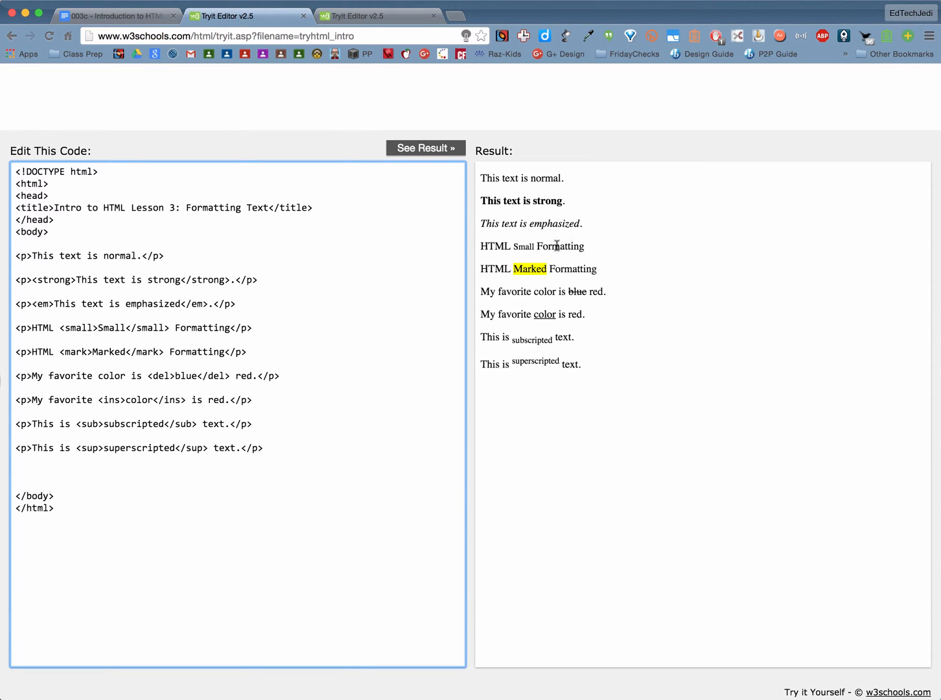
mouse_move(538, 245)
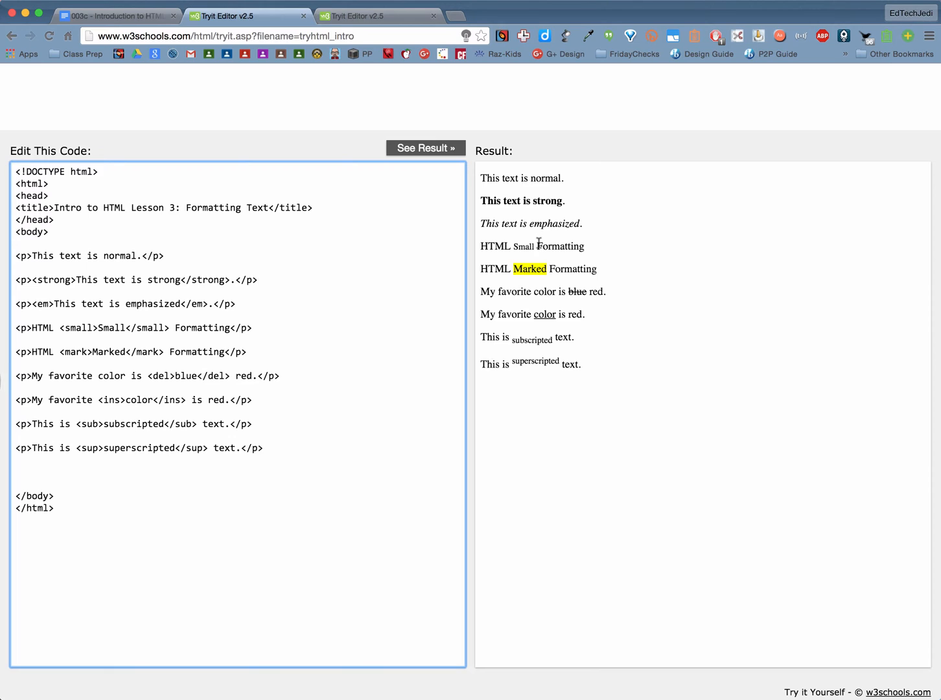
mouse_move(581, 247)
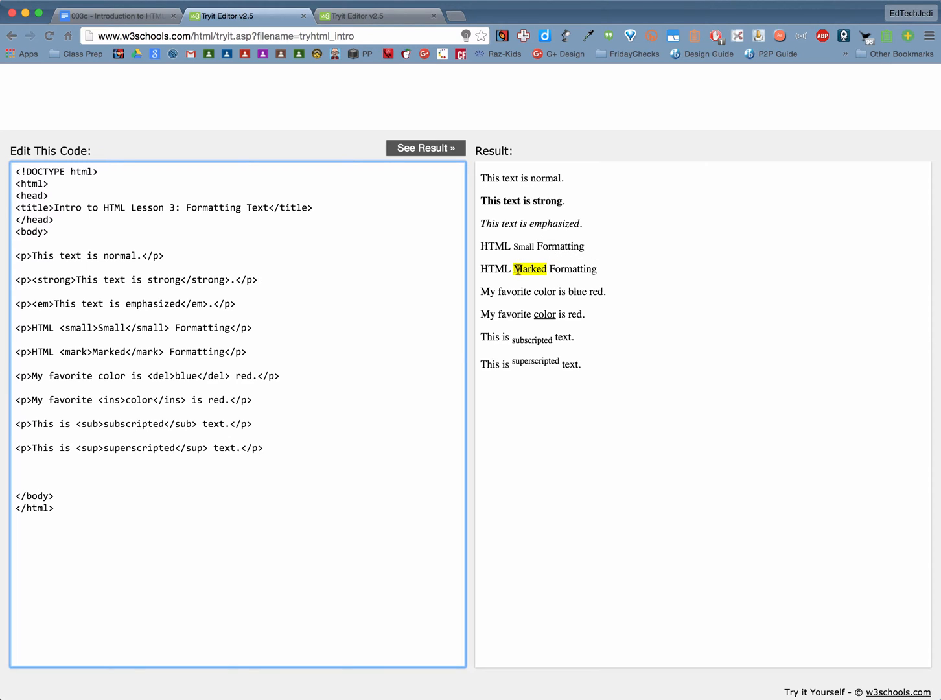
mouse_move(107, 352)
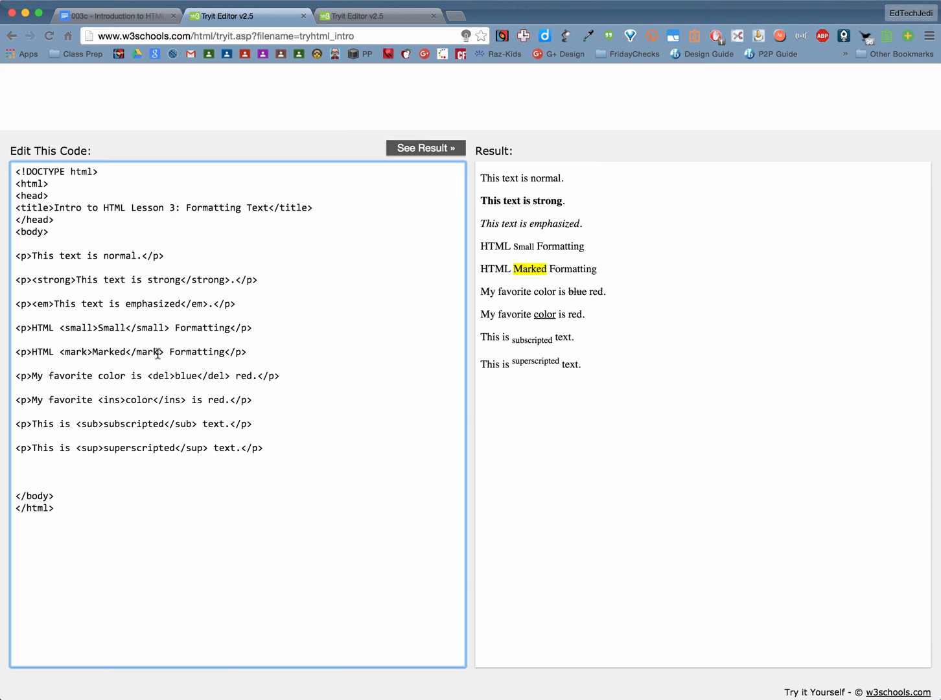
mouse_move(595, 286)
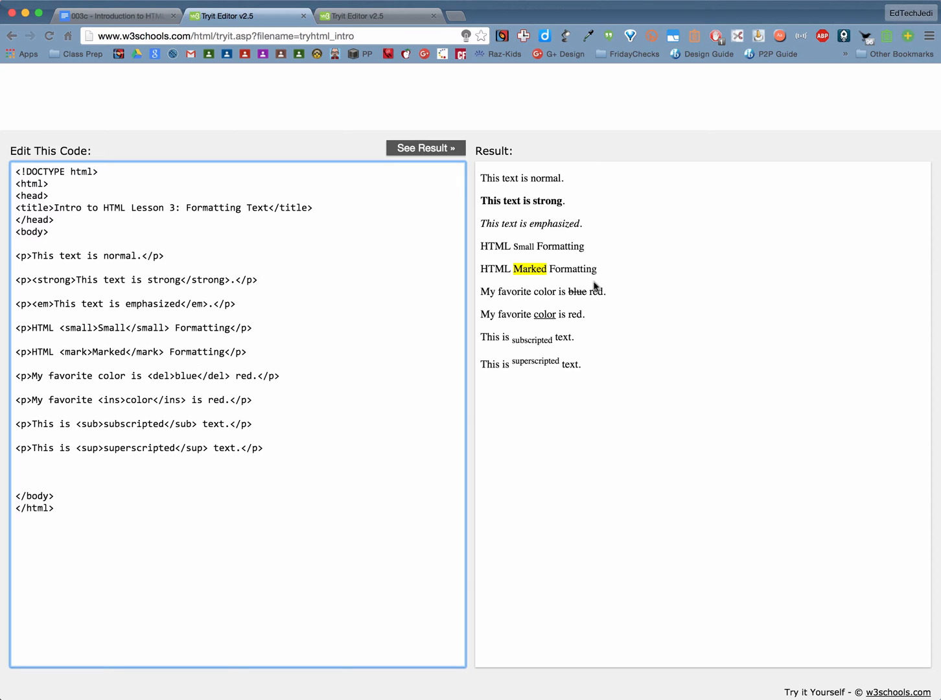
mouse_move(195, 407)
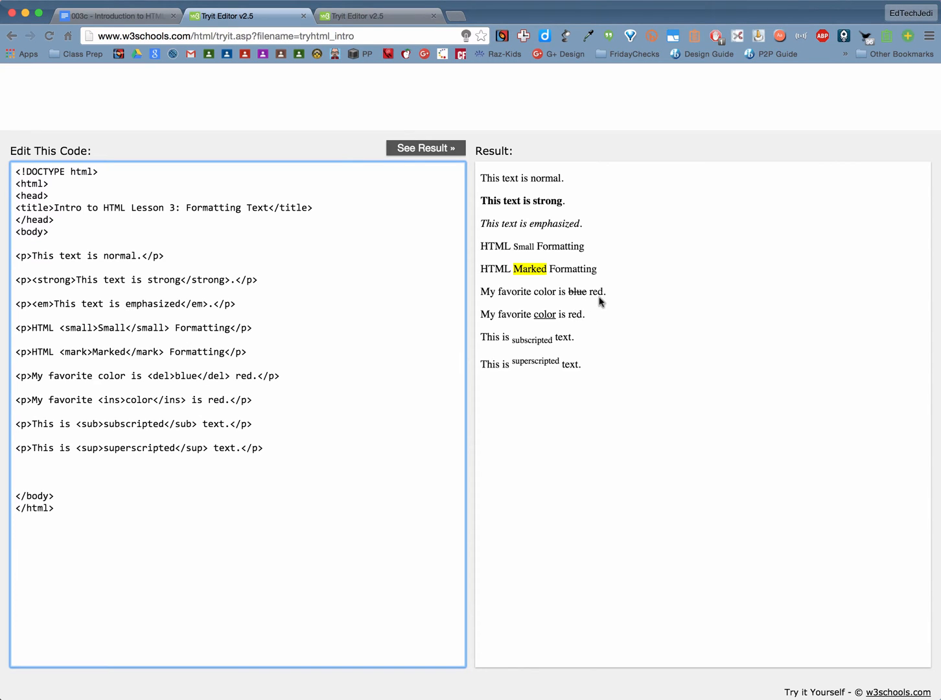
mouse_move(99, 389)
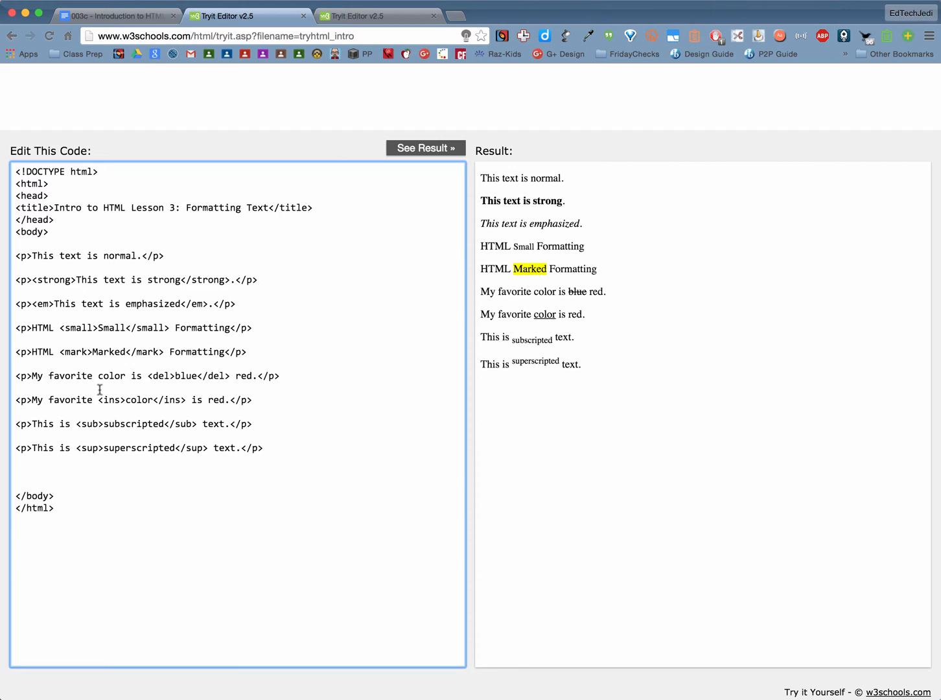
mouse_move(161, 376)
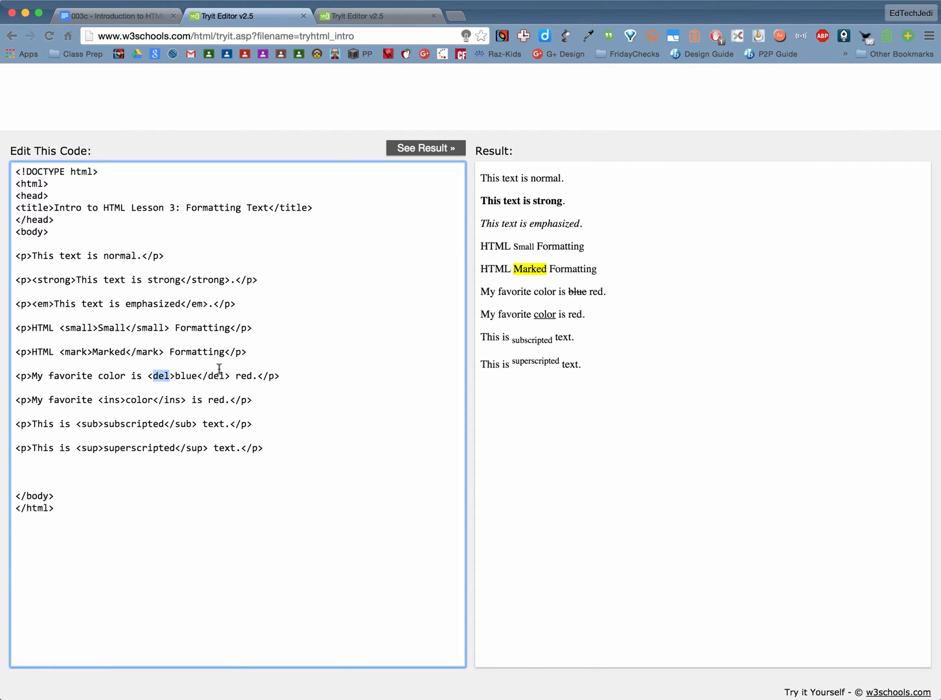
mouse_move(560, 307)
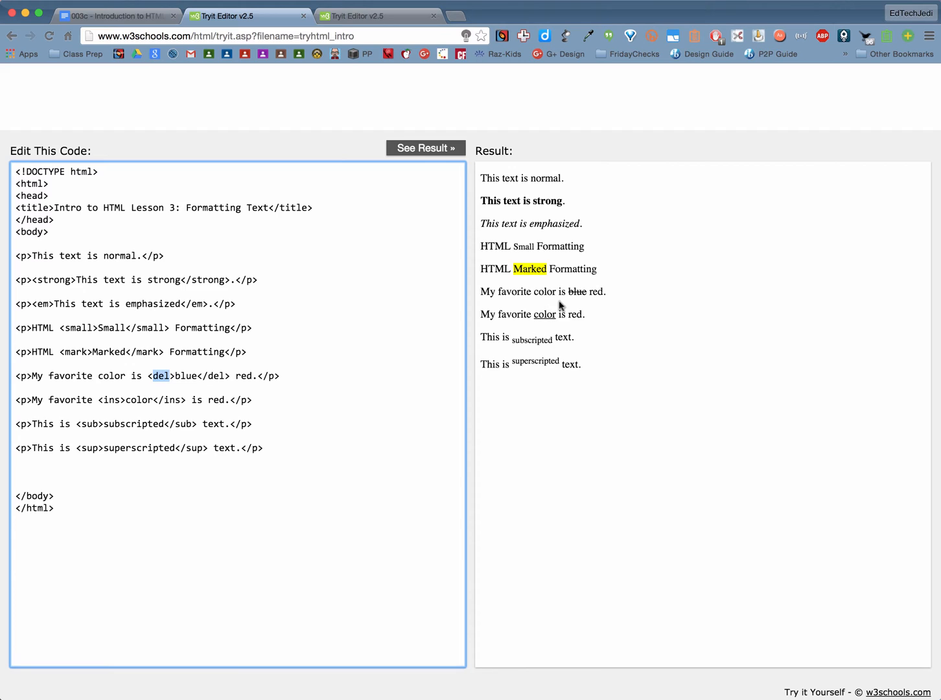
mouse_move(578, 302)
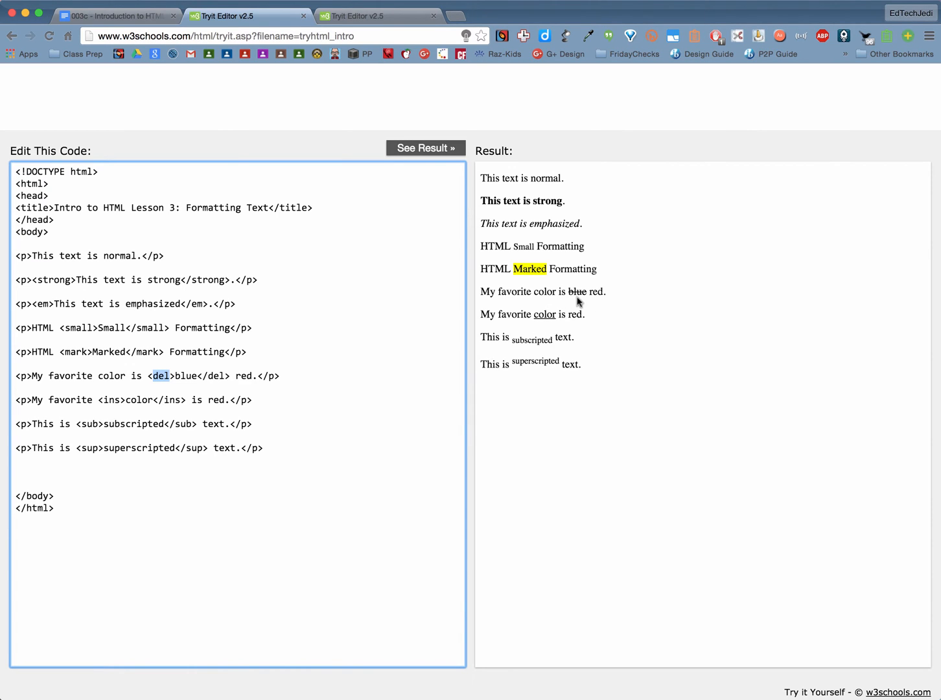
mouse_move(579, 302)
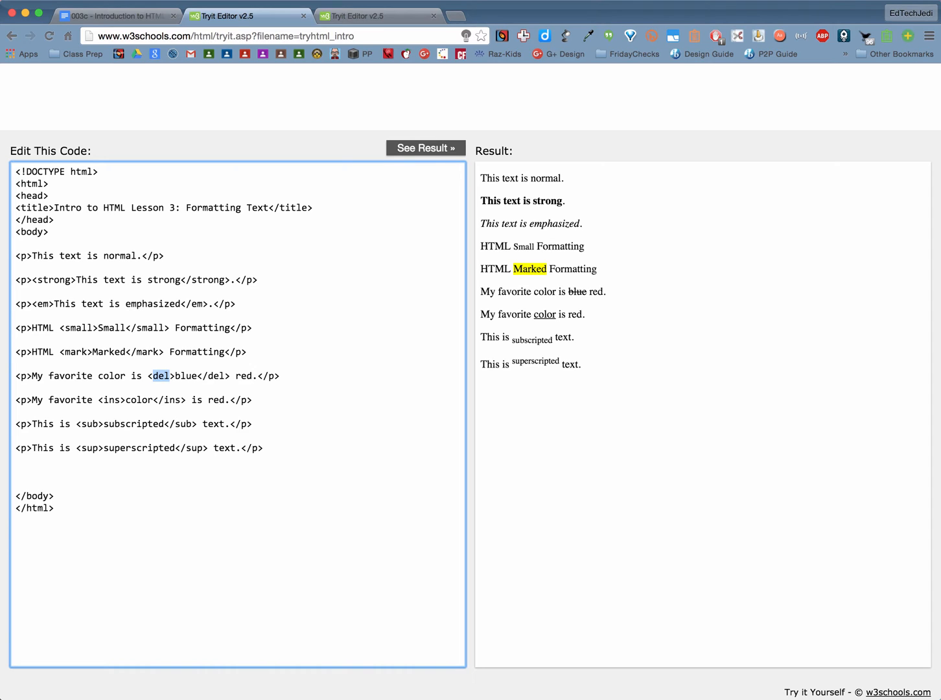
mouse_move(288, 428)
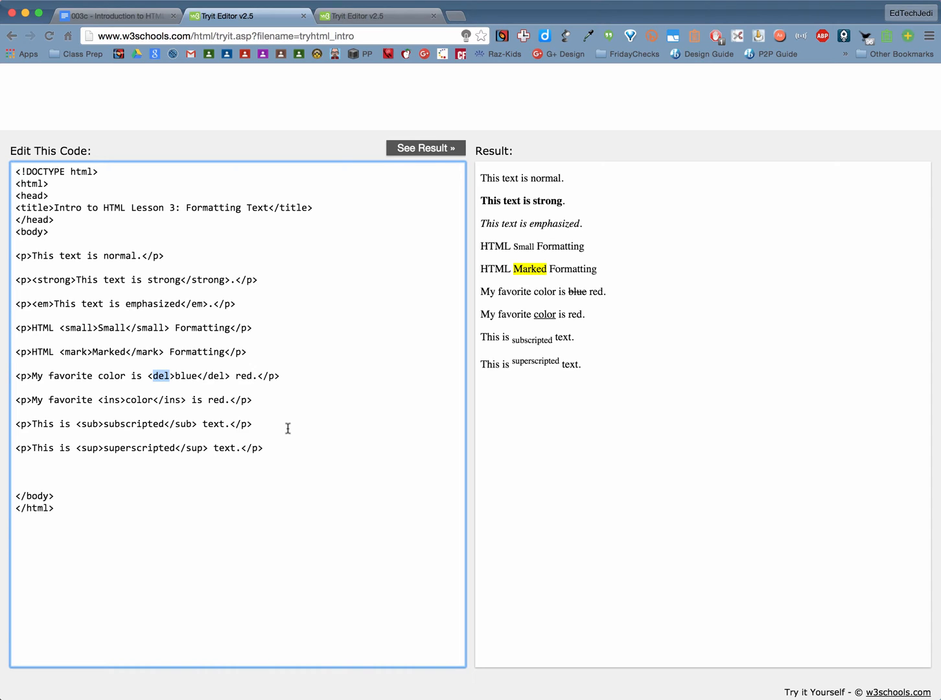
mouse_move(120, 399)
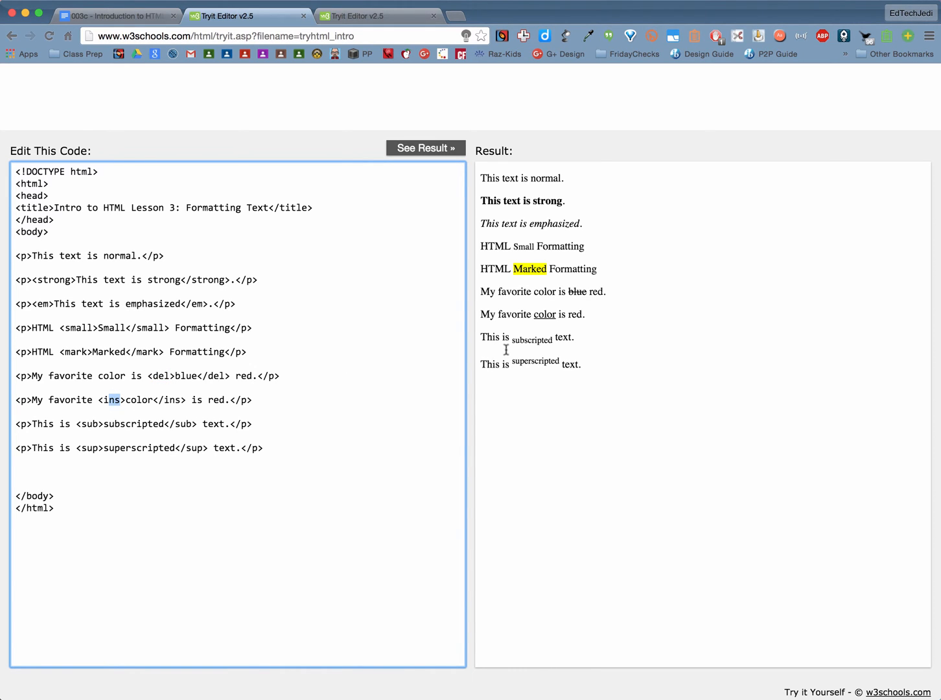
mouse_move(65, 394)
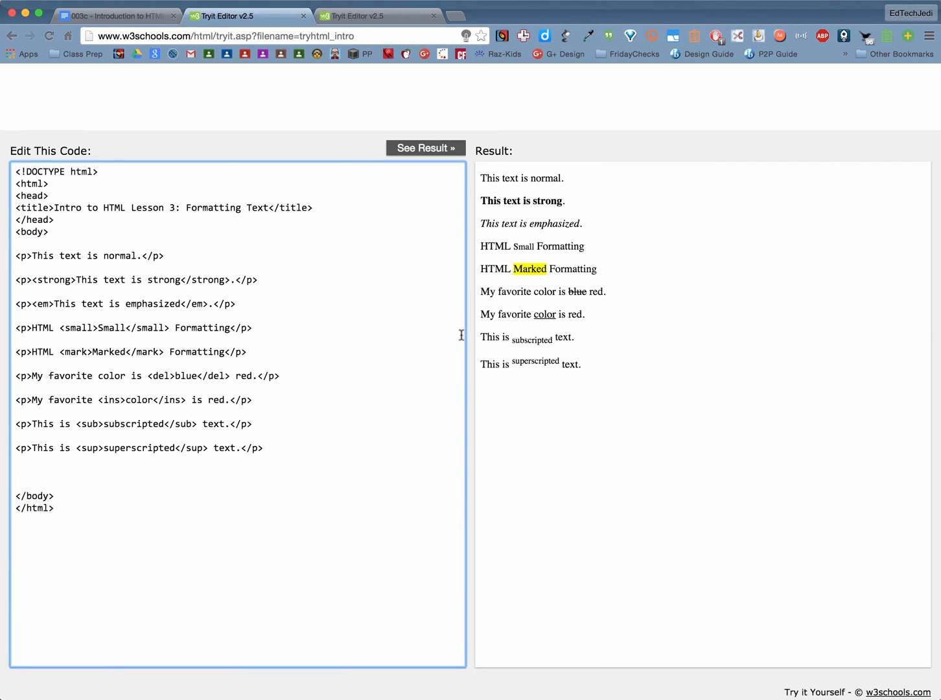
mouse_move(17, 457)
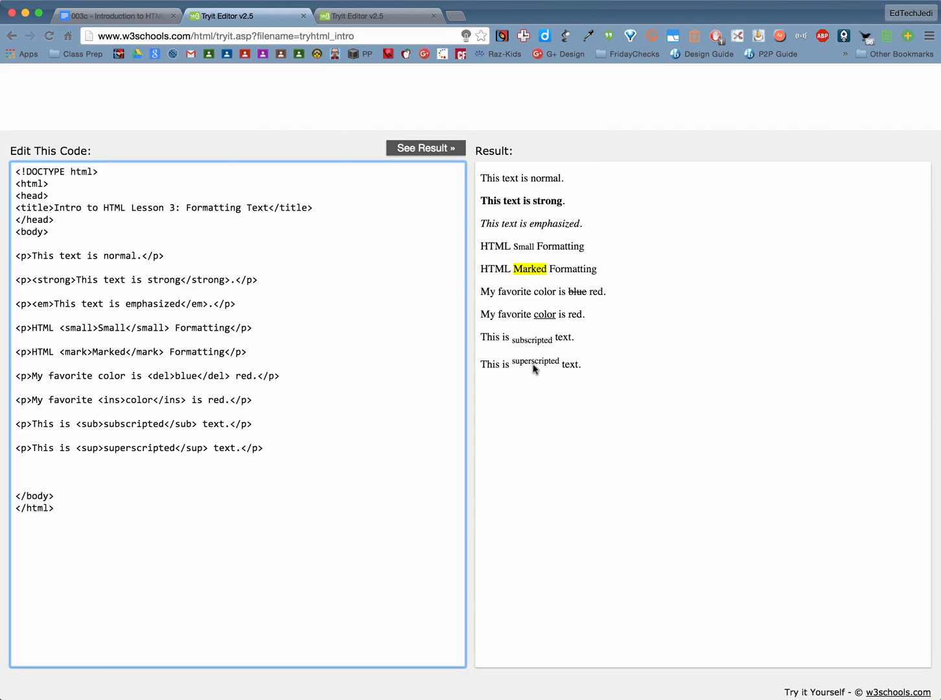
mouse_move(532, 348)
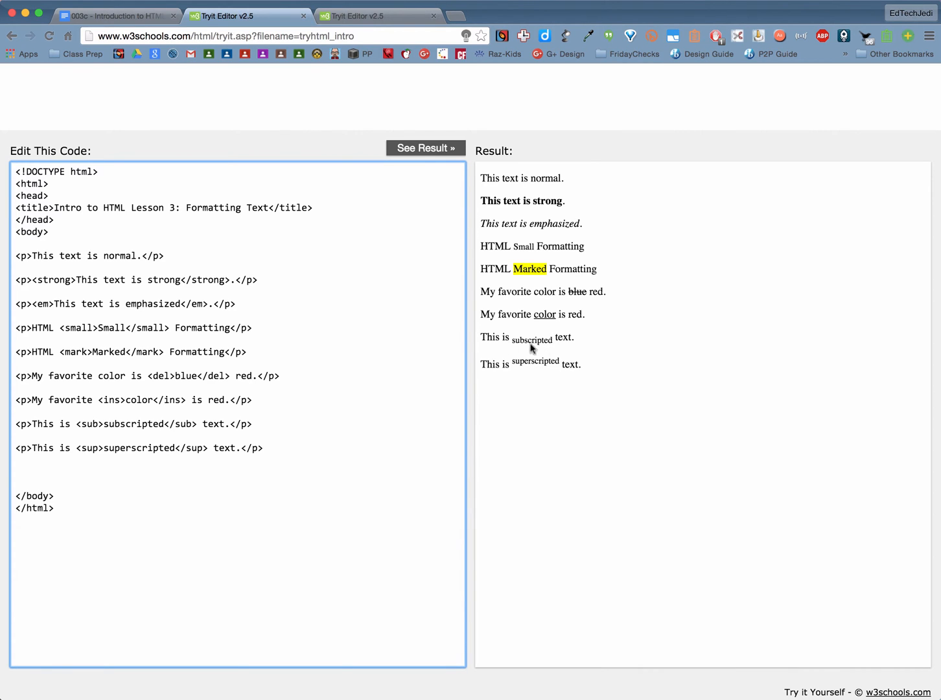
mouse_move(528, 381)
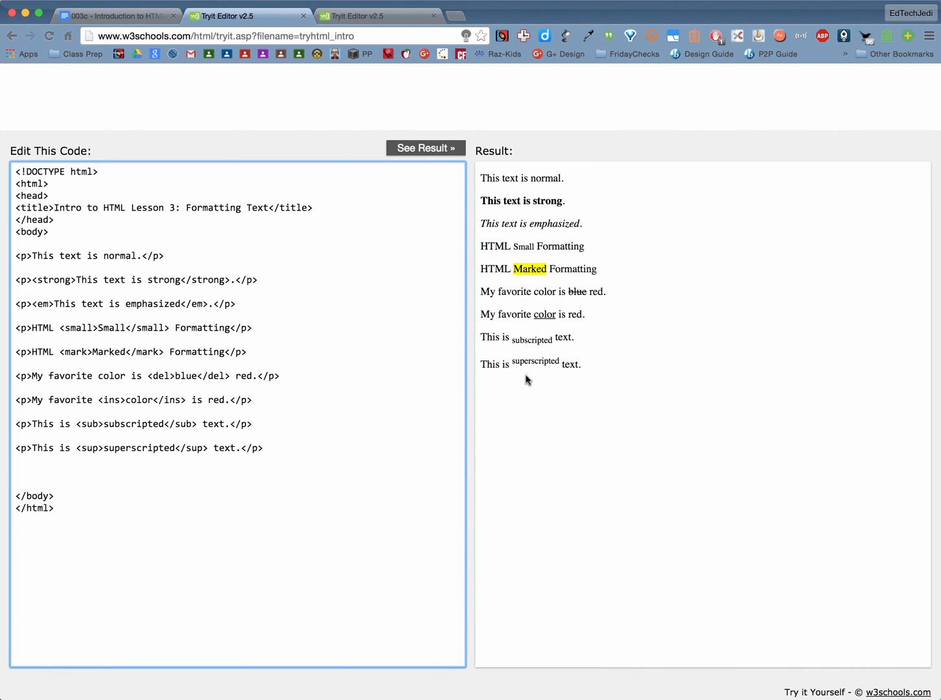
mouse_move(528, 358)
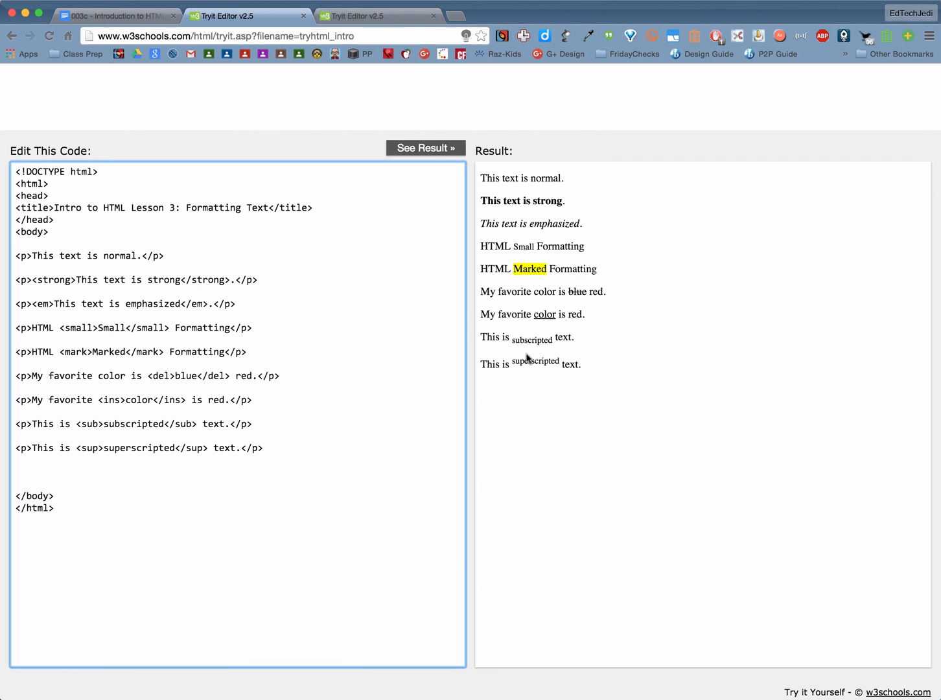
mouse_move(531, 342)
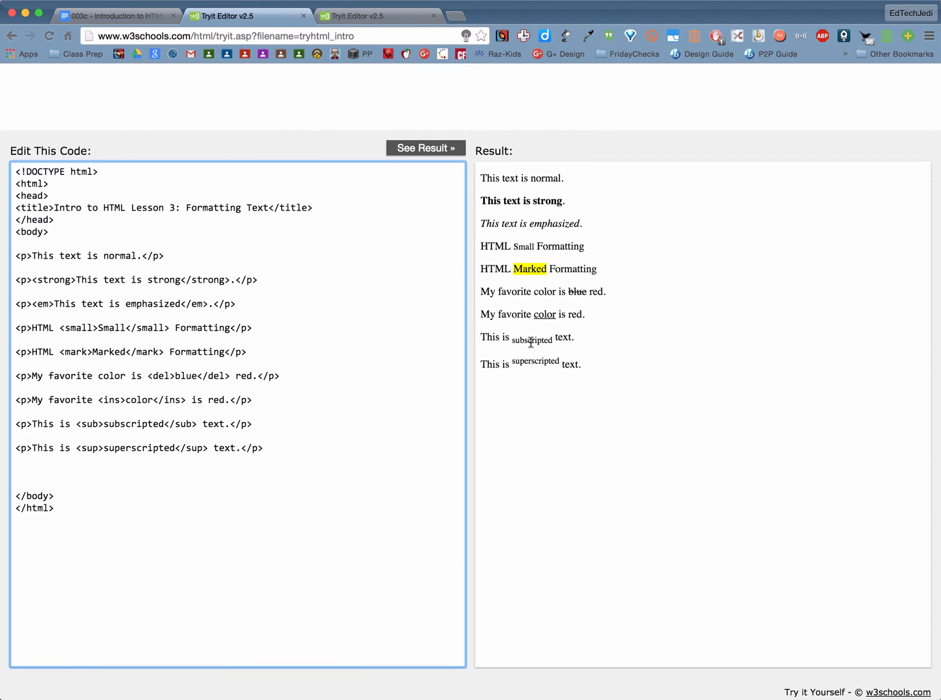
mouse_move(525, 377)
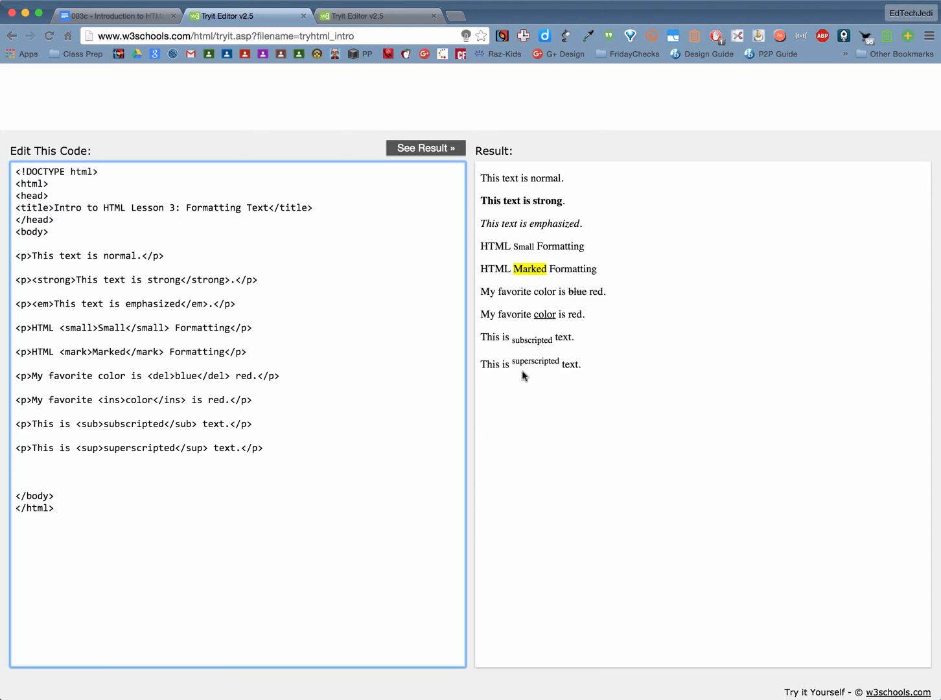
mouse_move(115, 429)
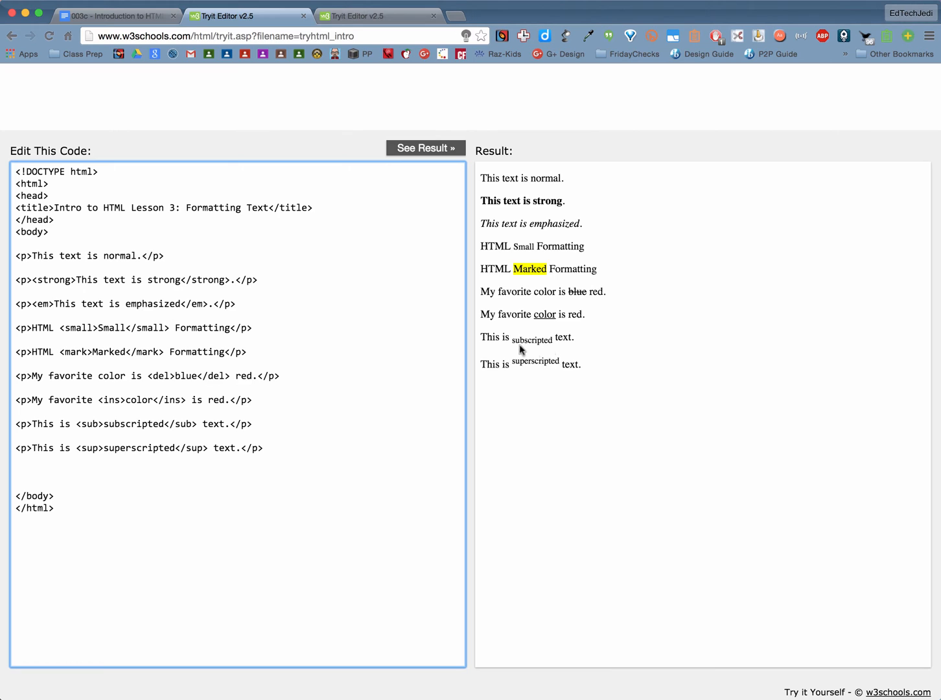
mouse_move(614, 365)
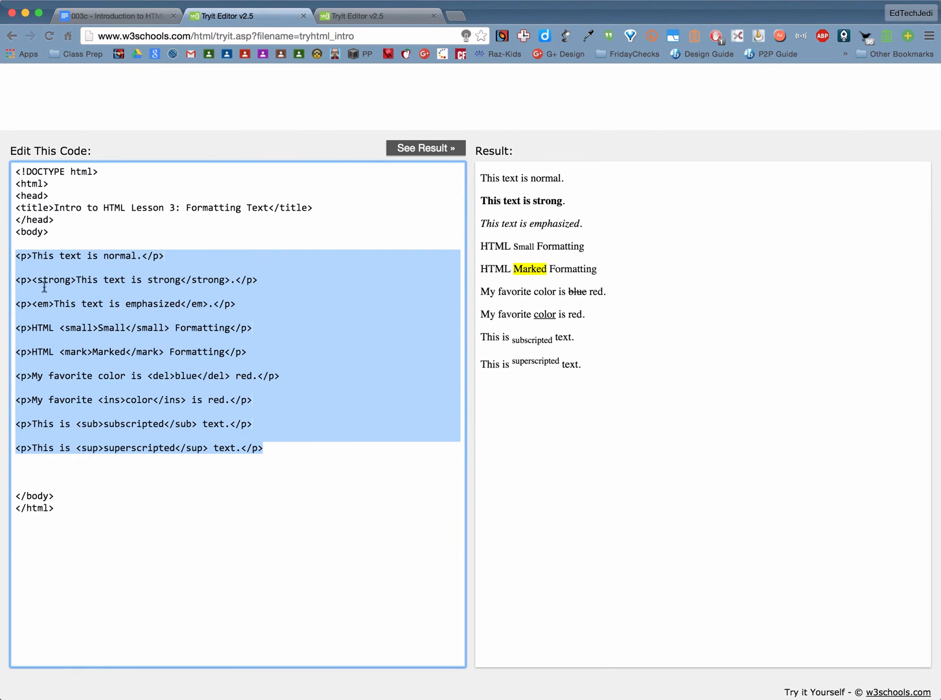
mouse_move(142, 361)
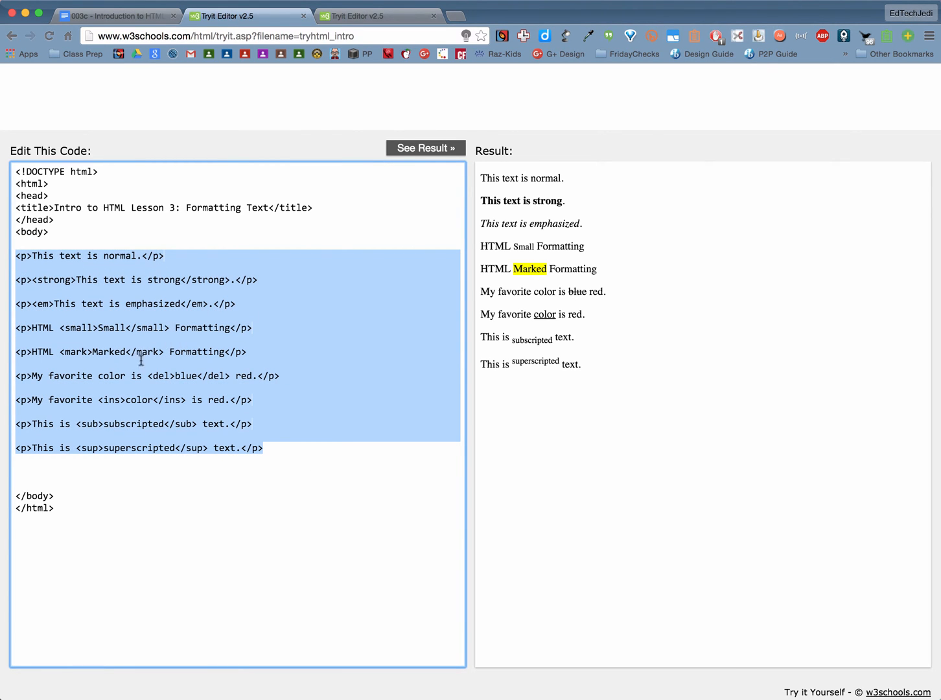
click(279, 447)
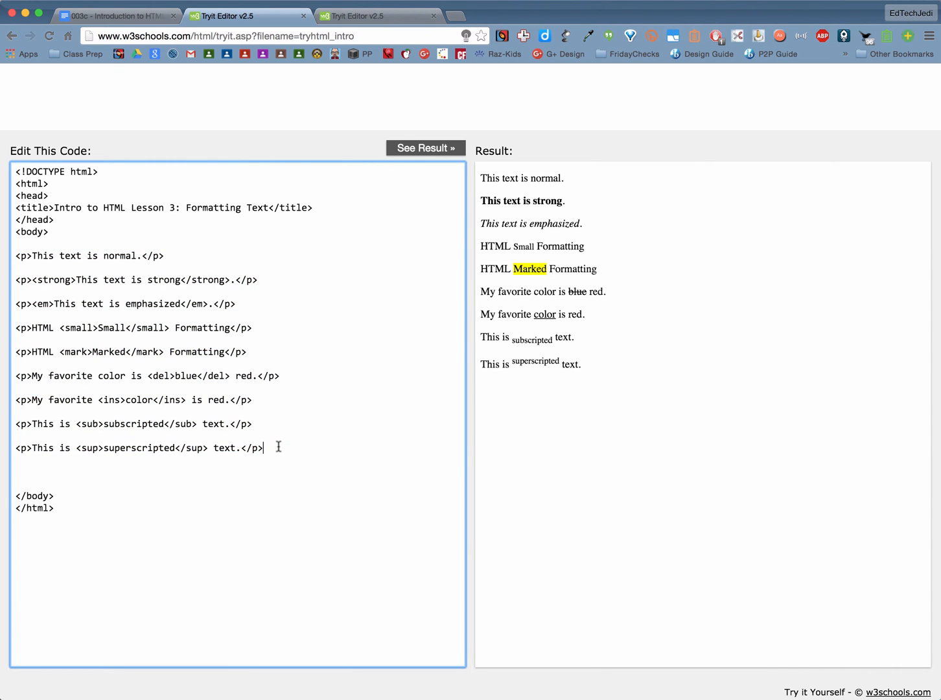
key(Return)
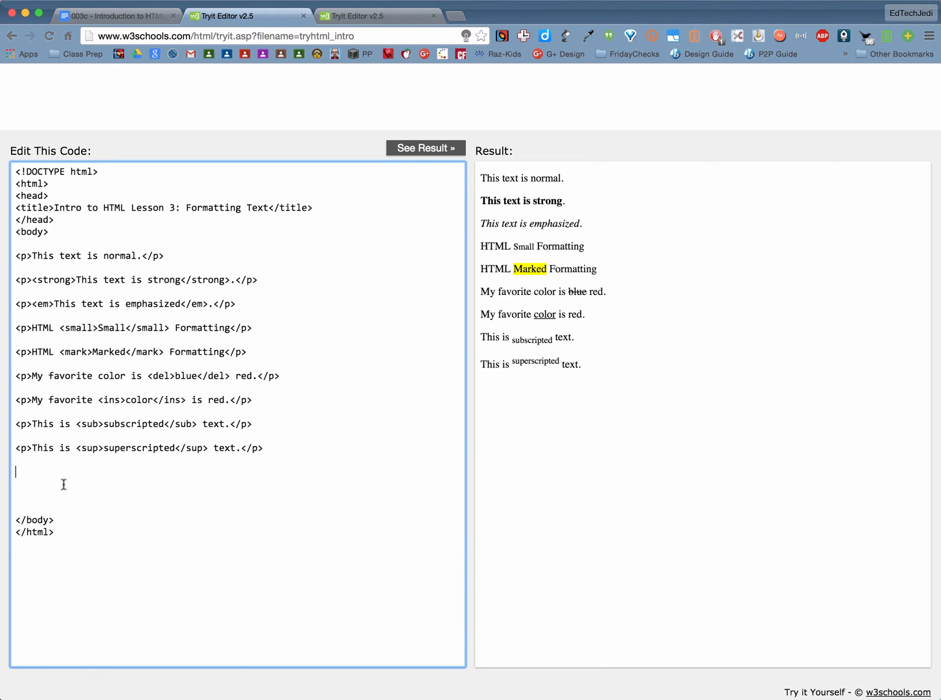
mouse_move(263, 430)
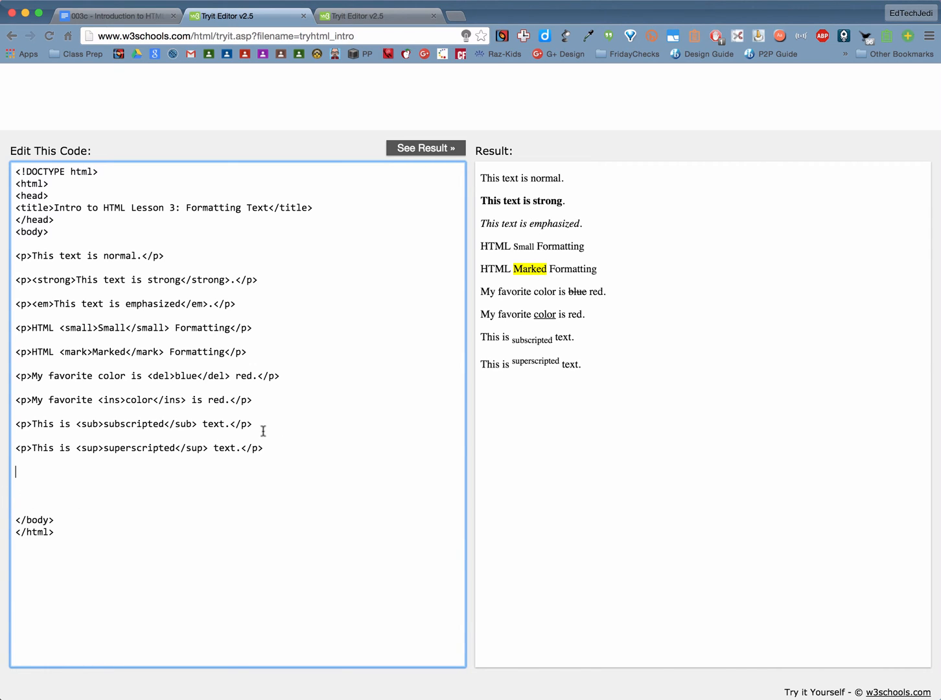
mouse_move(549, 446)
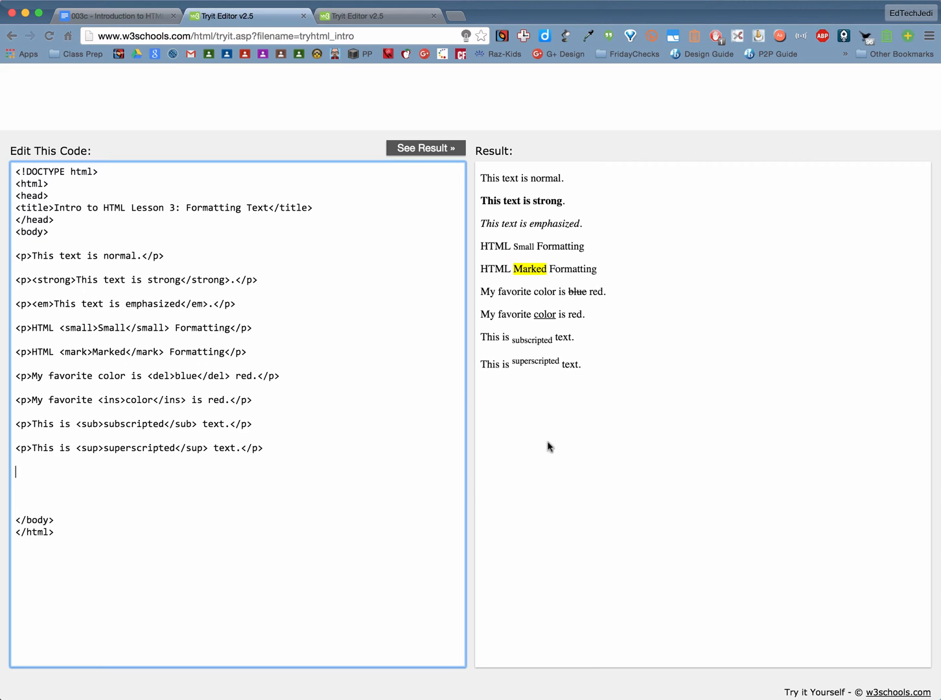
mouse_move(517, 433)
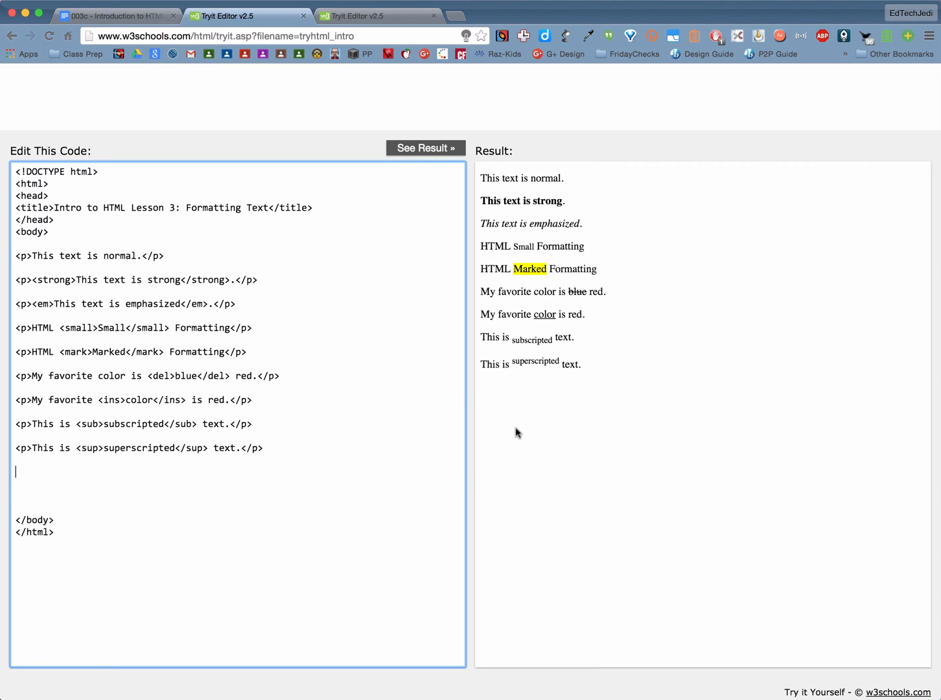
mouse_move(550, 416)
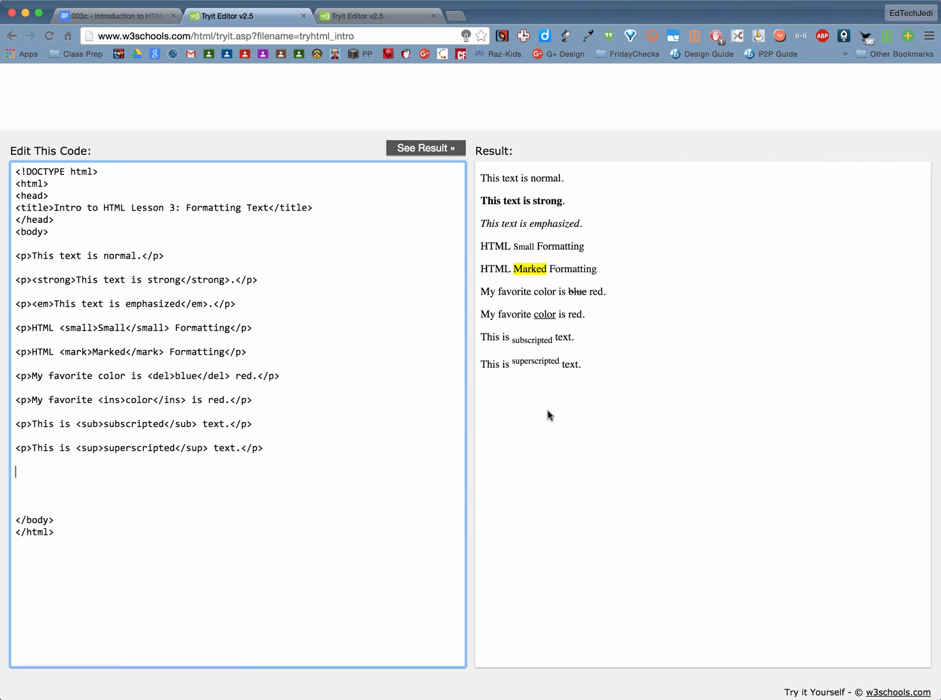
mouse_move(509, 316)
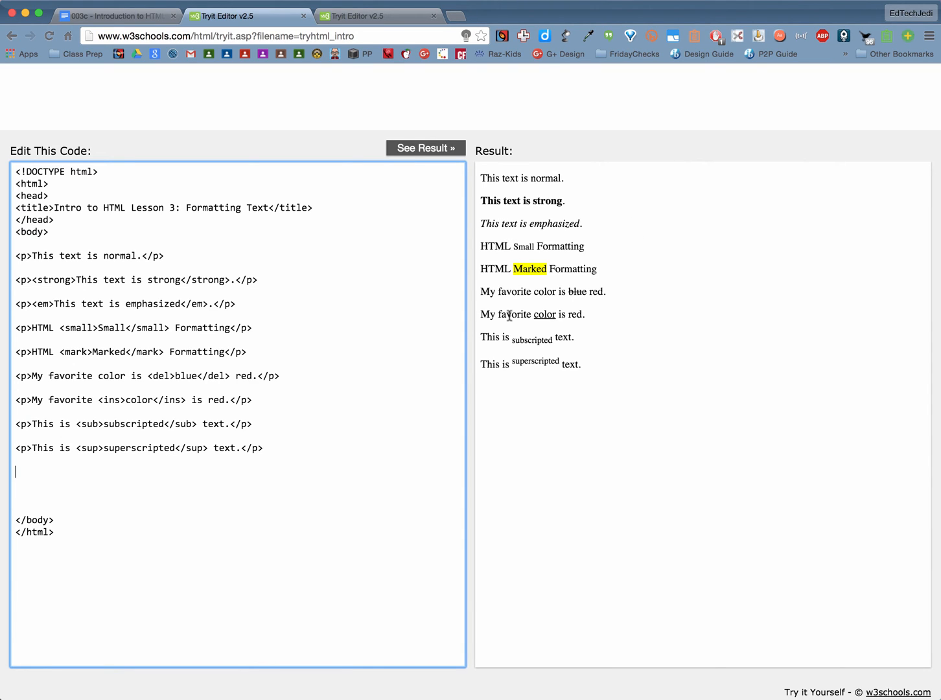
mouse_move(293, 267)
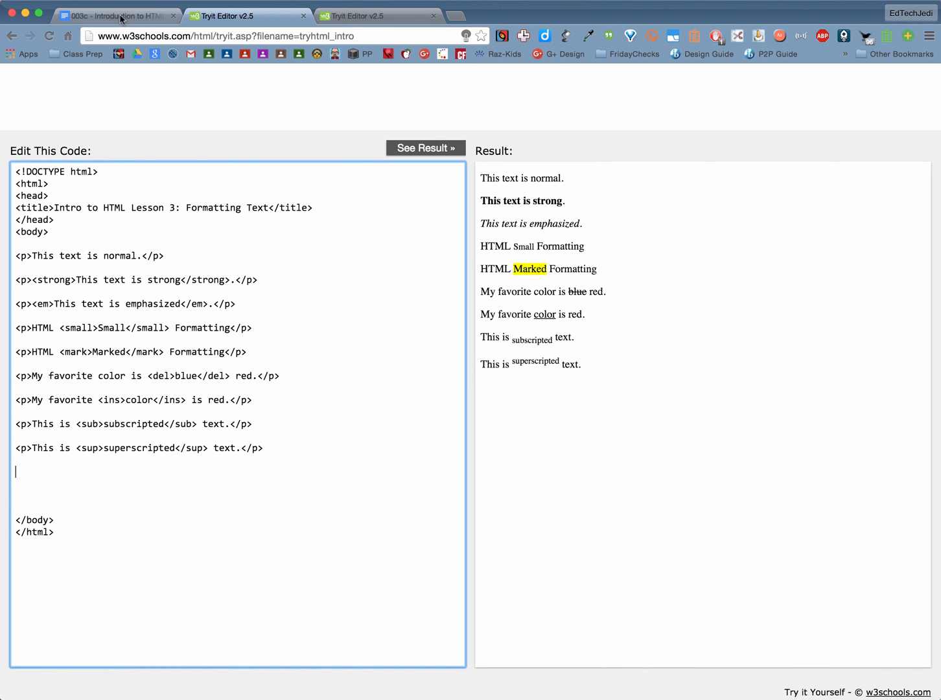
Step: Return to the lesson document and select the special practice sentence to copy
click(114, 15)
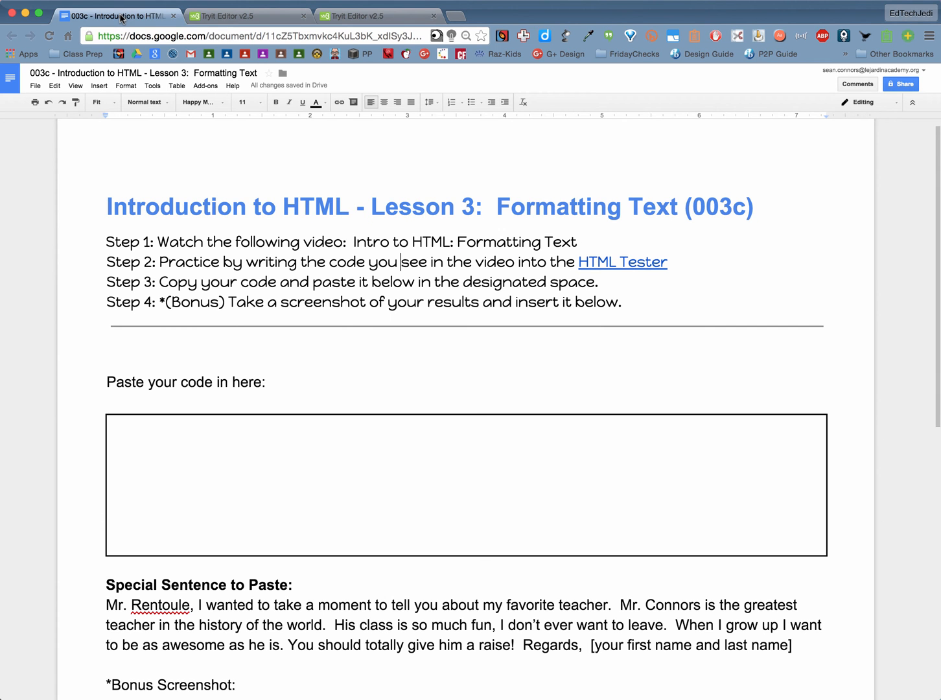
scroll(up, 3)
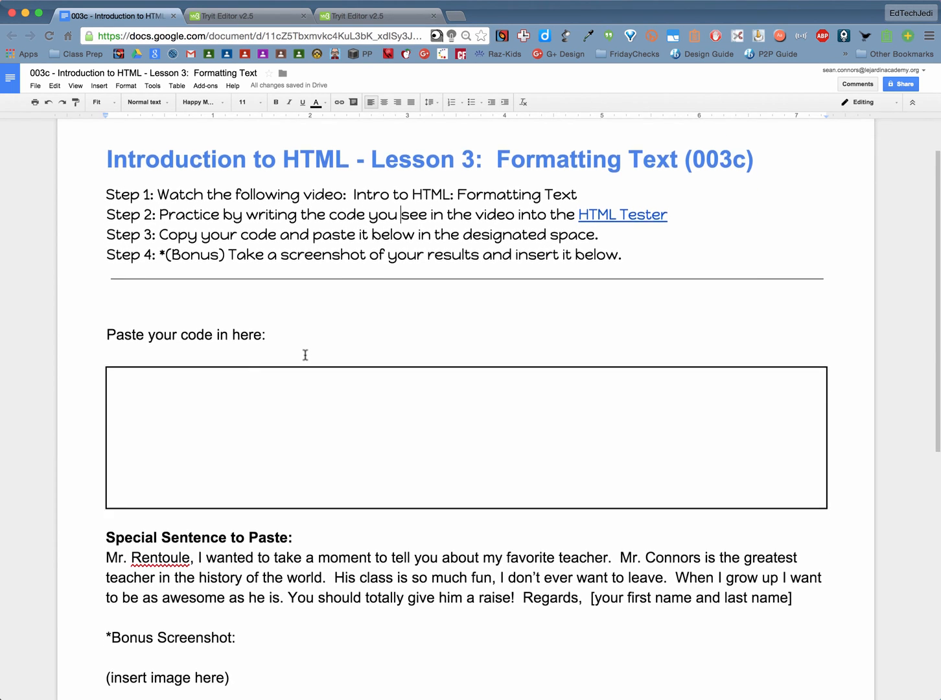
scroll(down, 3)
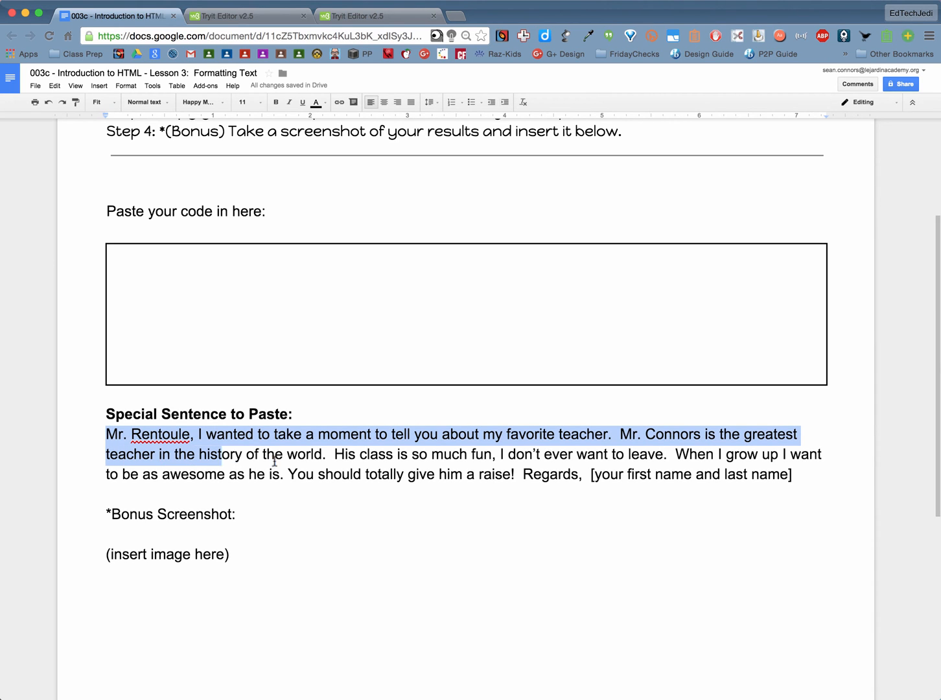
click(791, 474)
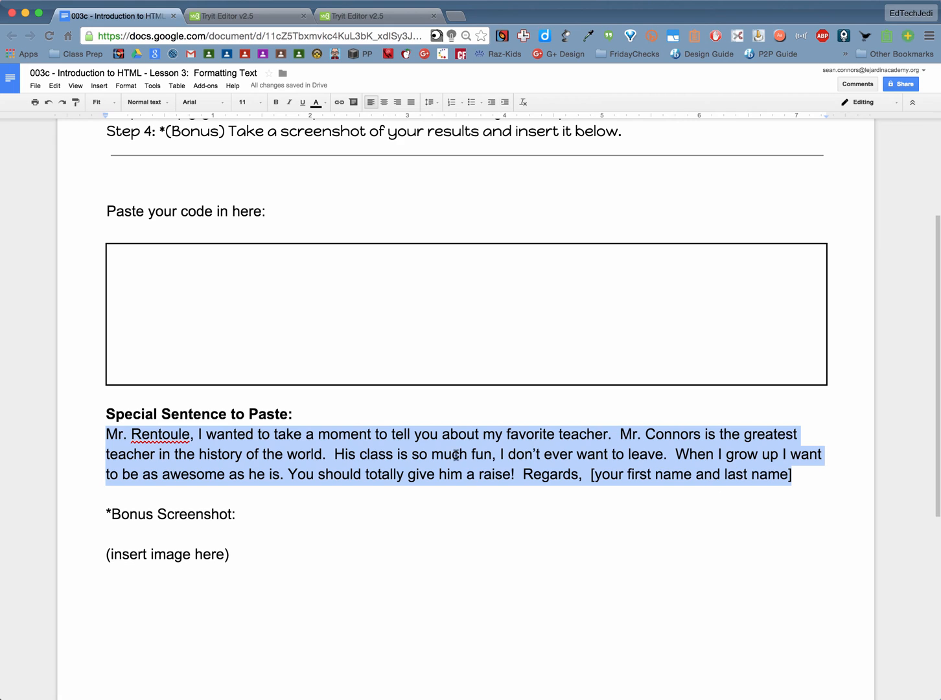
right_click(456, 454)
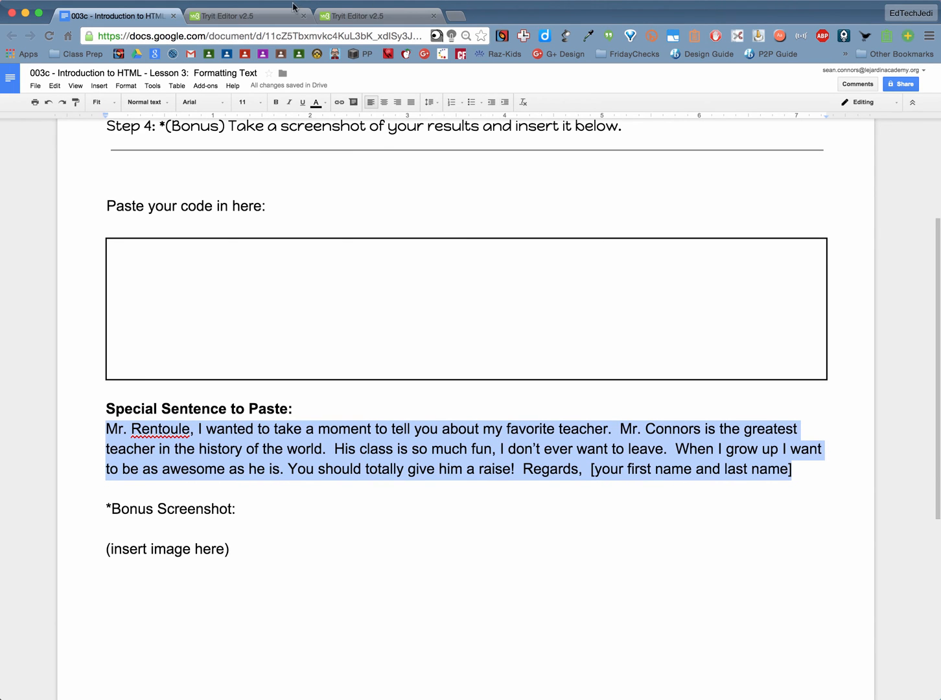
Step: Return to the first Tryit Editor practice code page
click(239, 15)
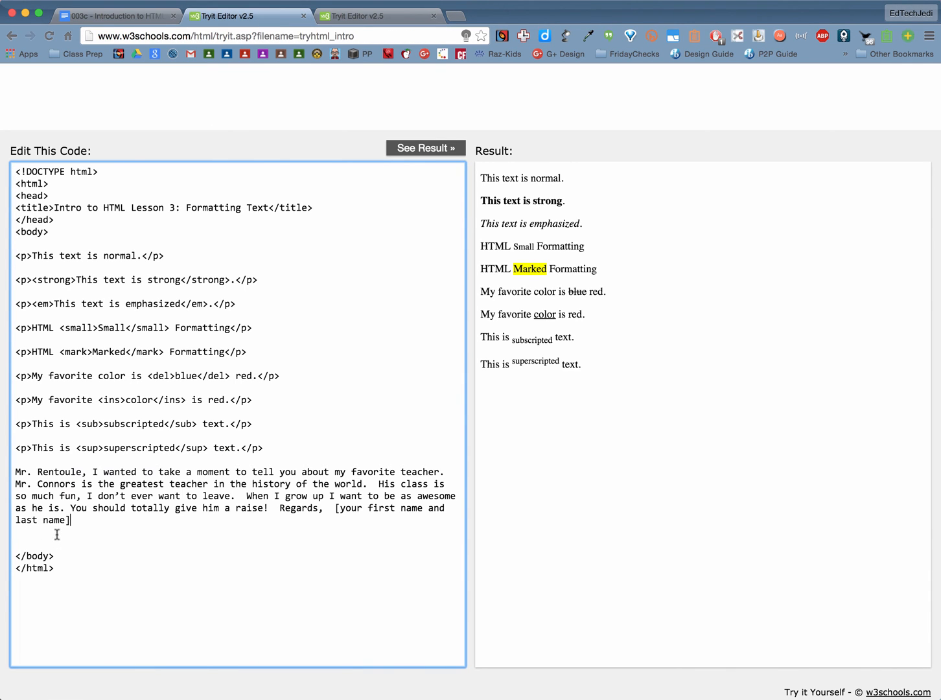
mouse_move(198, 496)
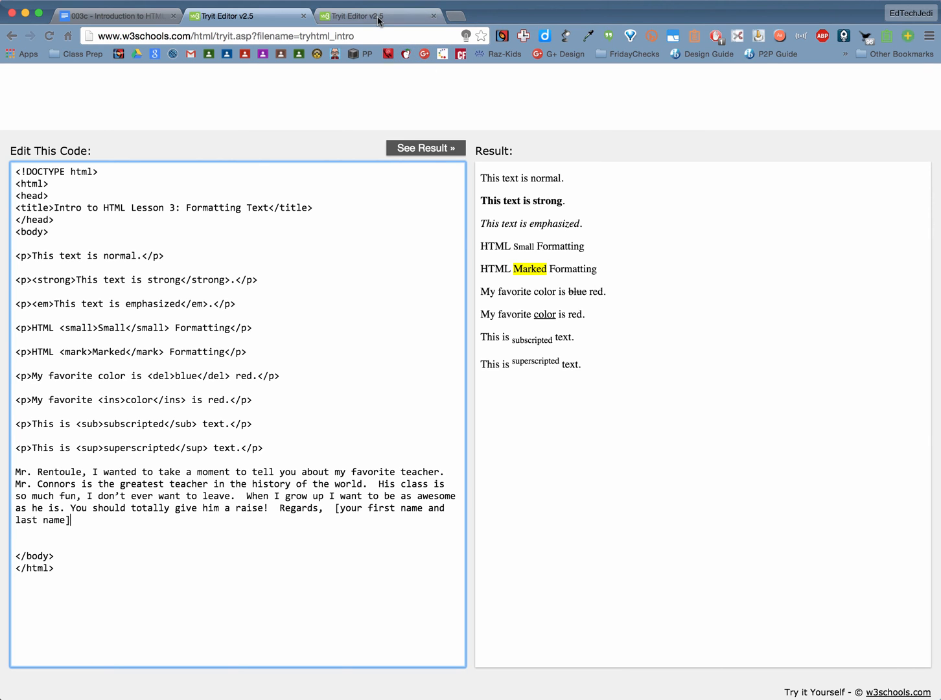
Step: View the second Tryit Editor page with the fully formatted target letter
click(425, 147)
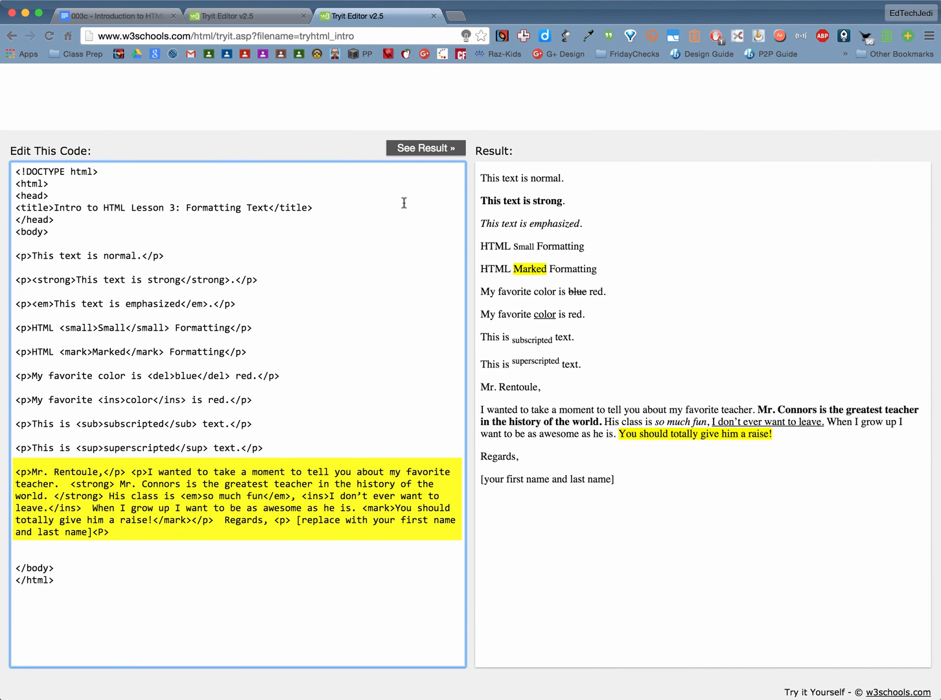
mouse_move(737, 422)
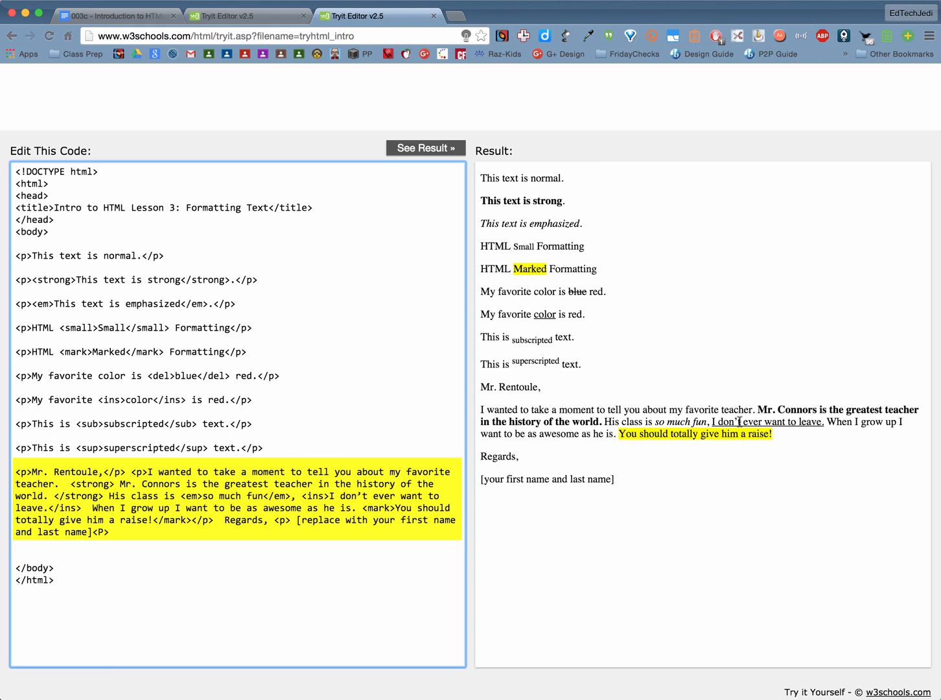
mouse_move(566, 434)
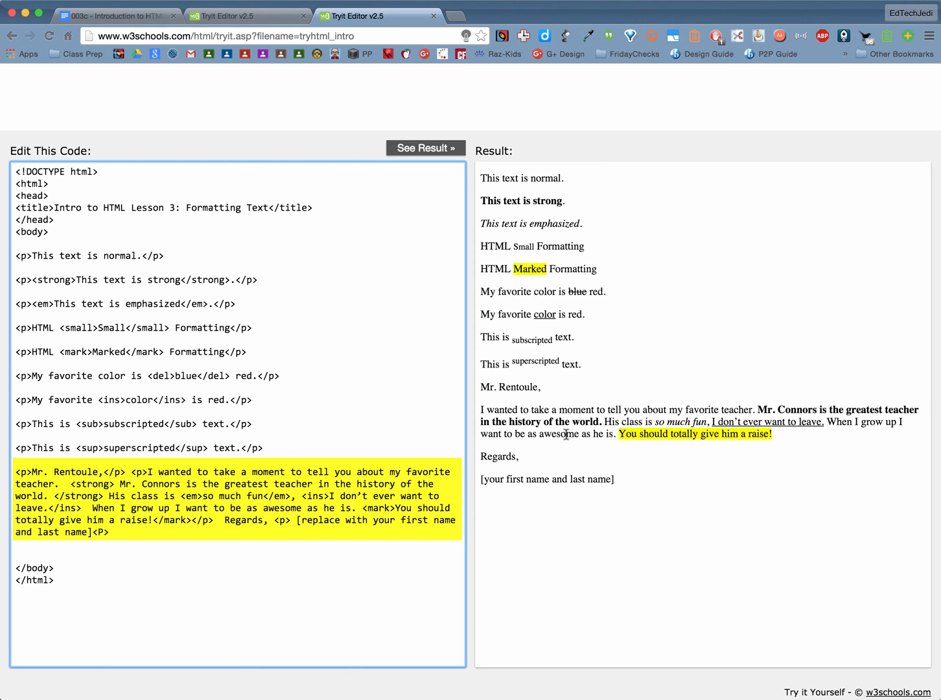
mouse_move(680, 464)
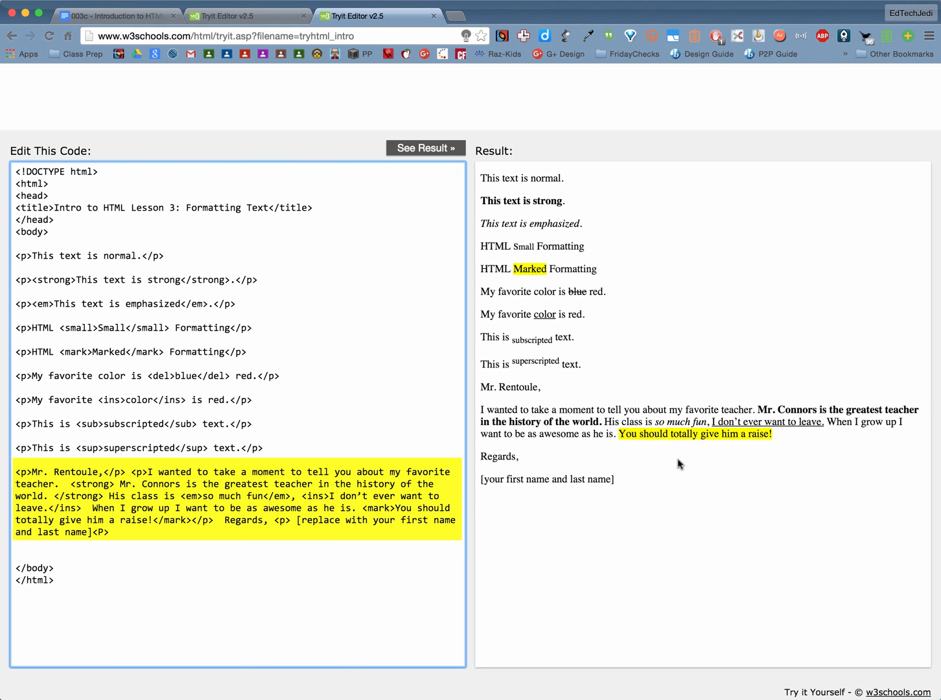
mouse_move(792, 422)
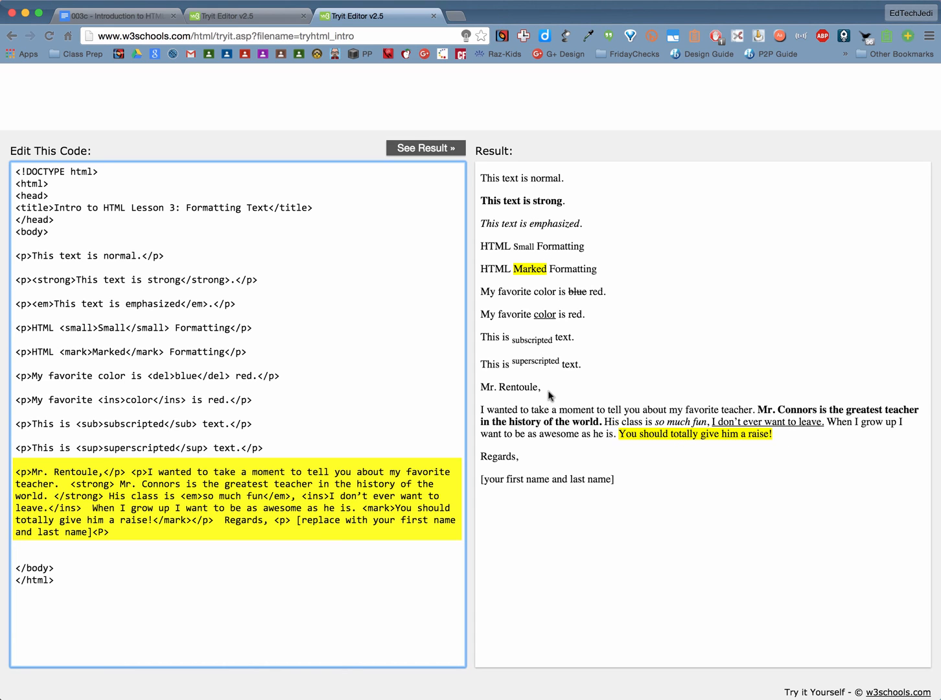
mouse_move(545, 381)
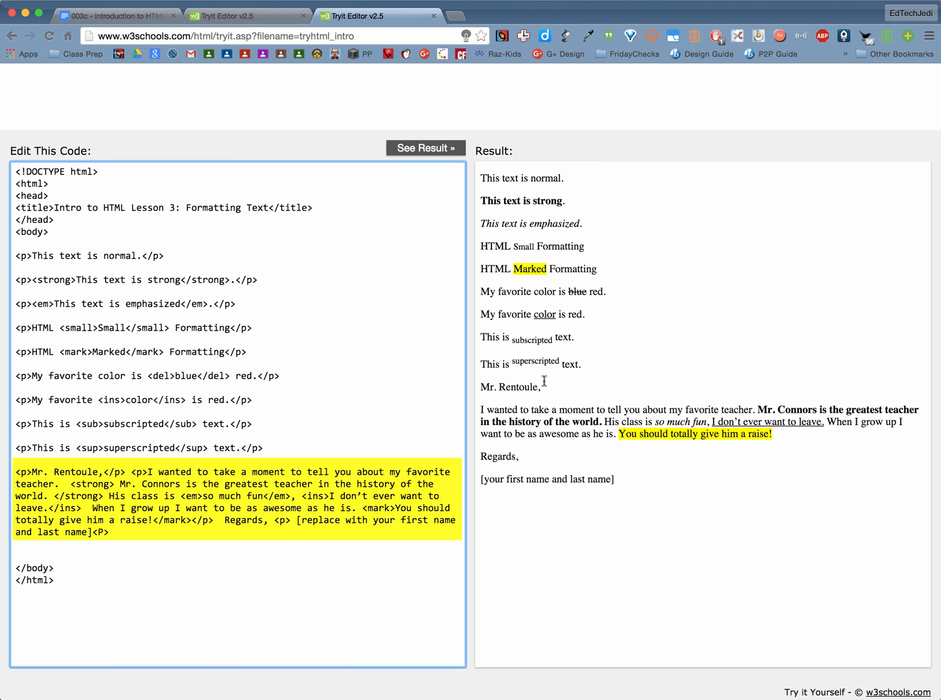
mouse_move(706, 439)
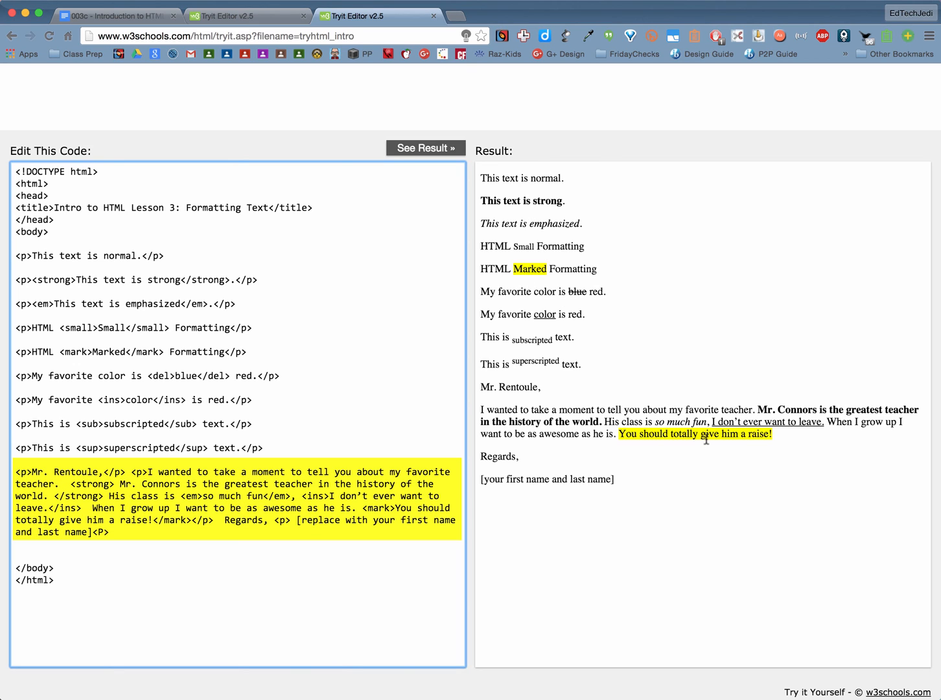
mouse_move(180, 351)
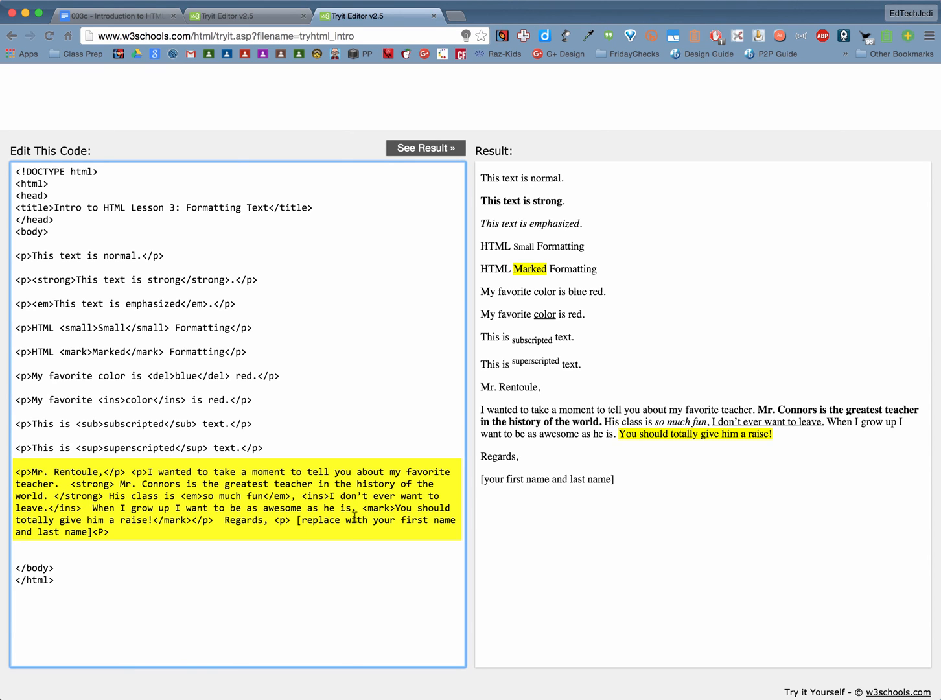
mouse_move(236, 476)
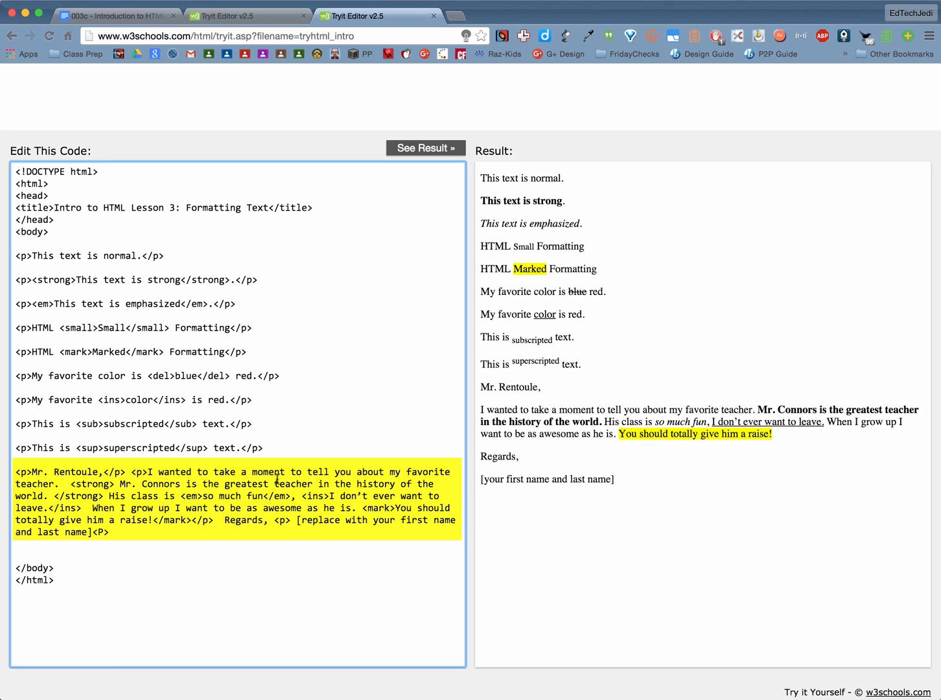
mouse_move(528, 349)
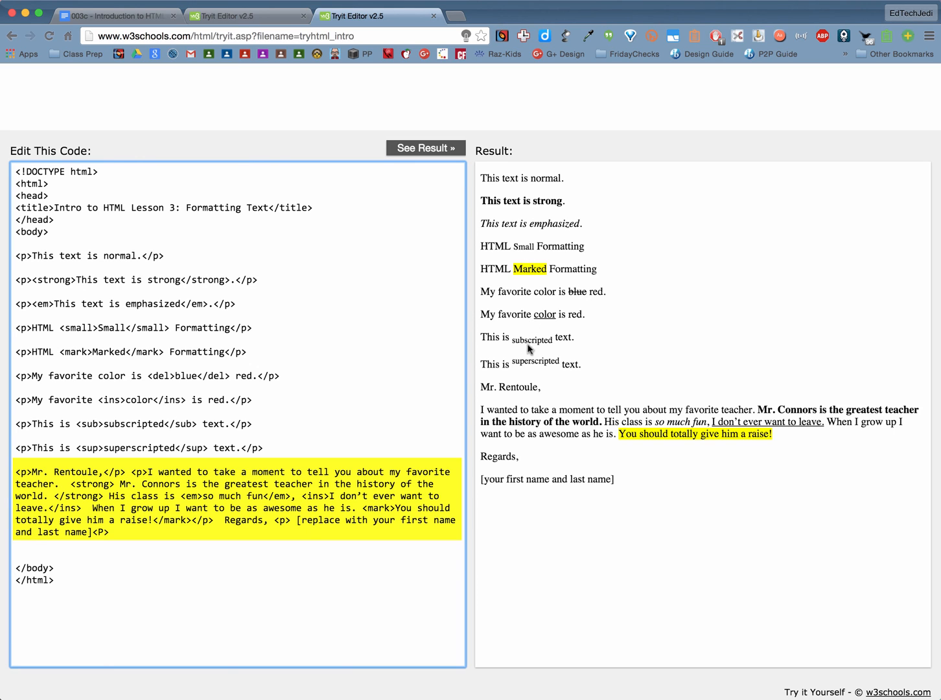
mouse_move(701, 433)
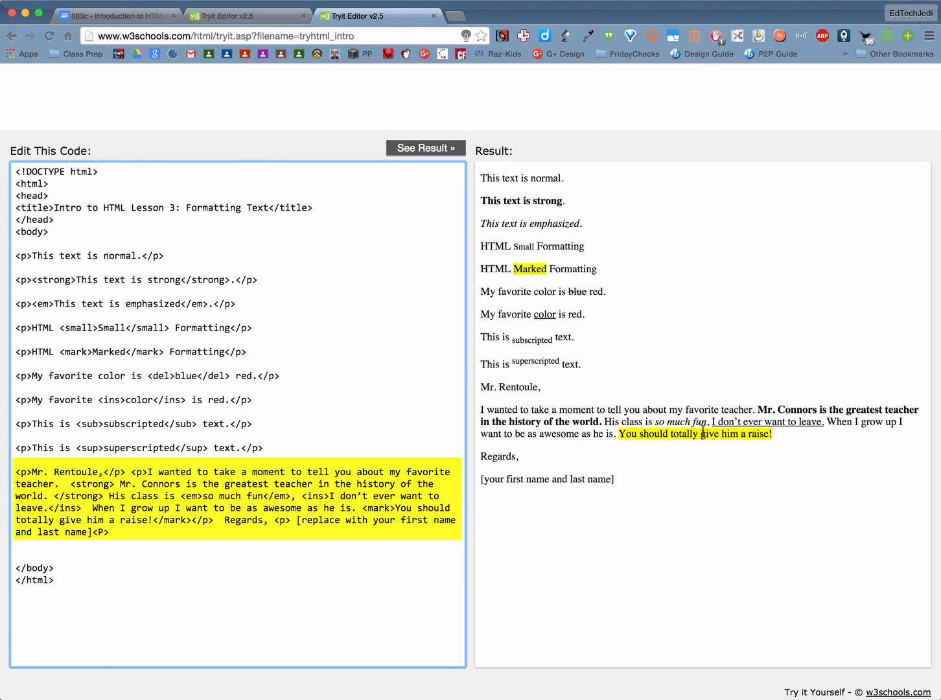
mouse_move(108, 335)
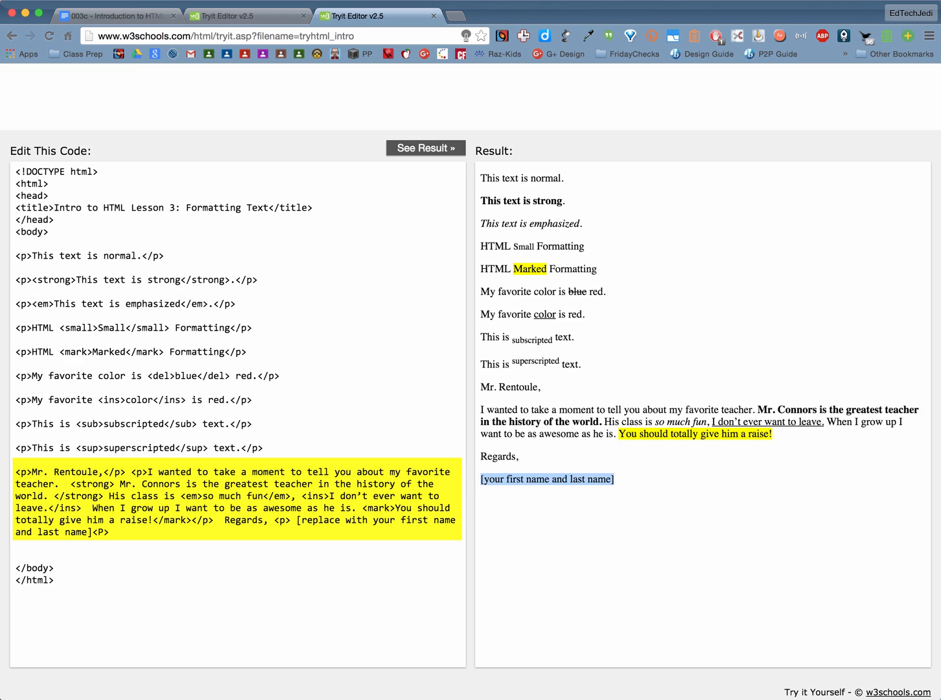
mouse_move(644, 482)
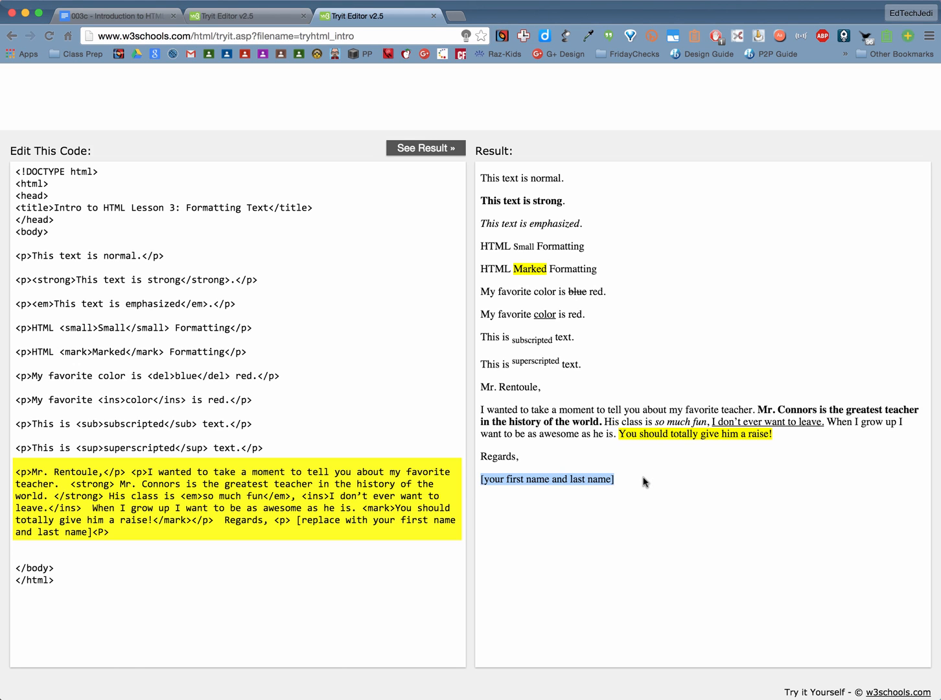
mouse_move(626, 483)
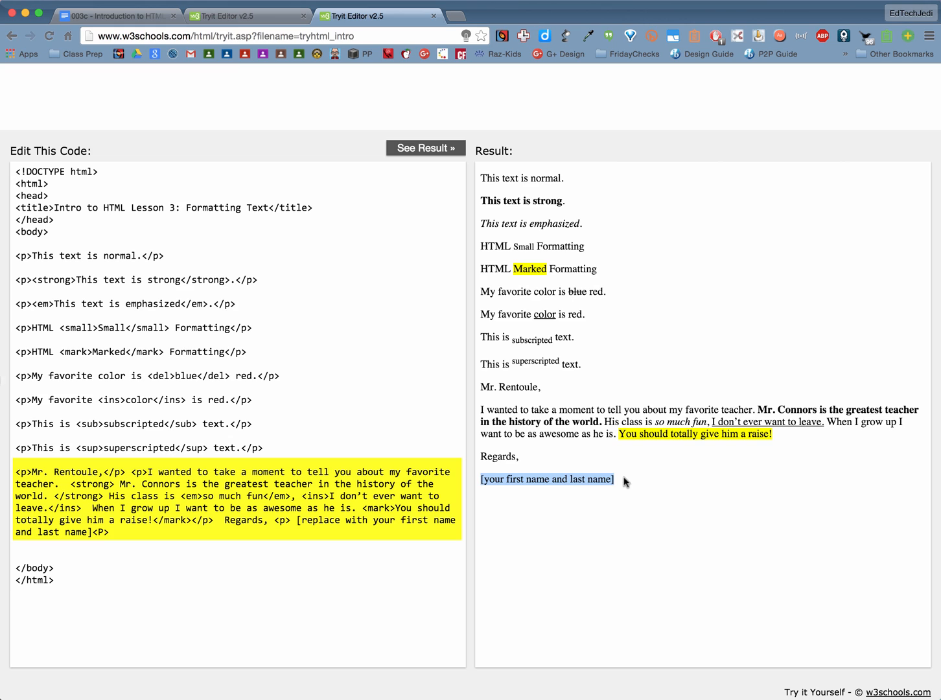
mouse_move(362, 118)
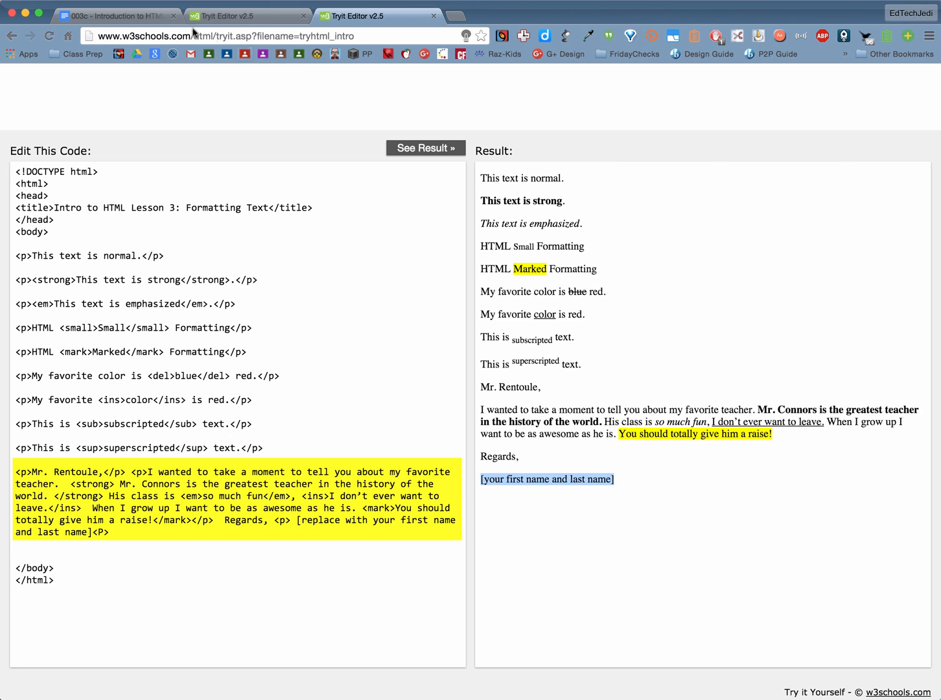
mouse_move(116, 15)
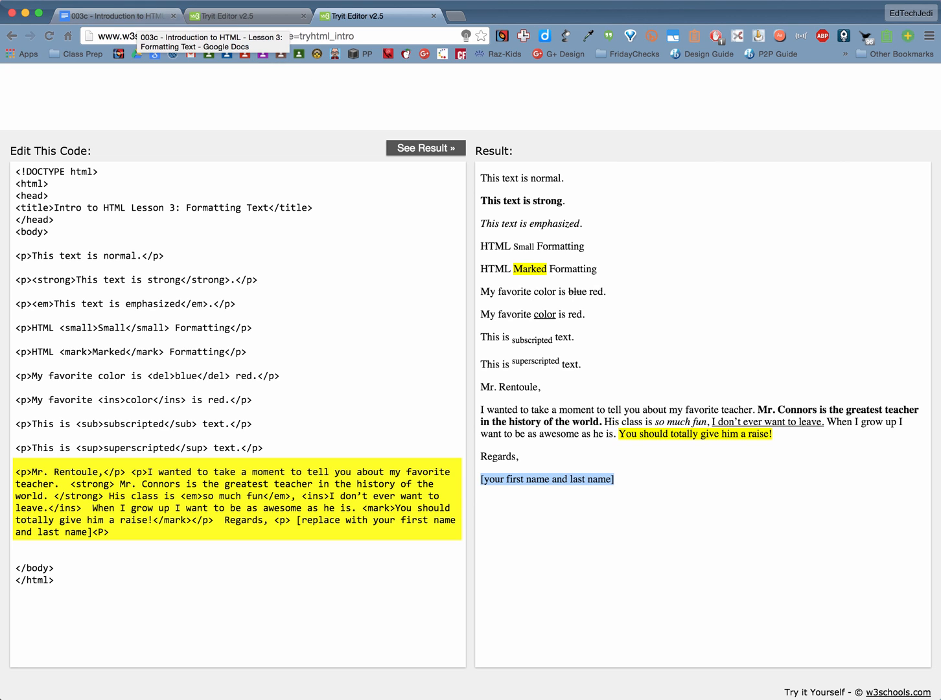